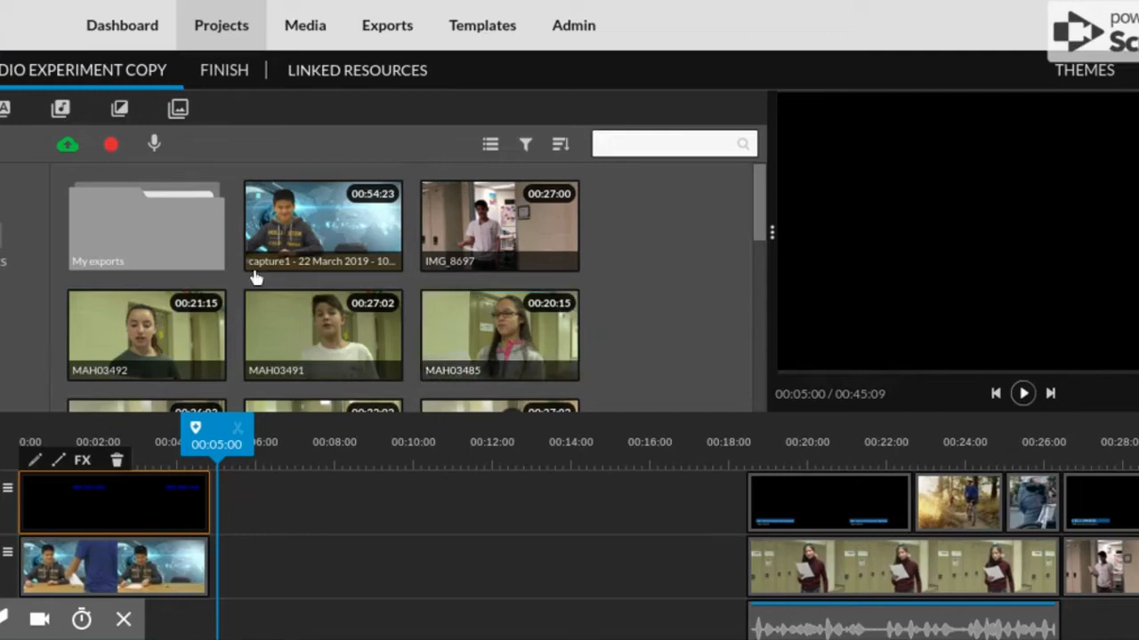
mouse_move(289, 238)
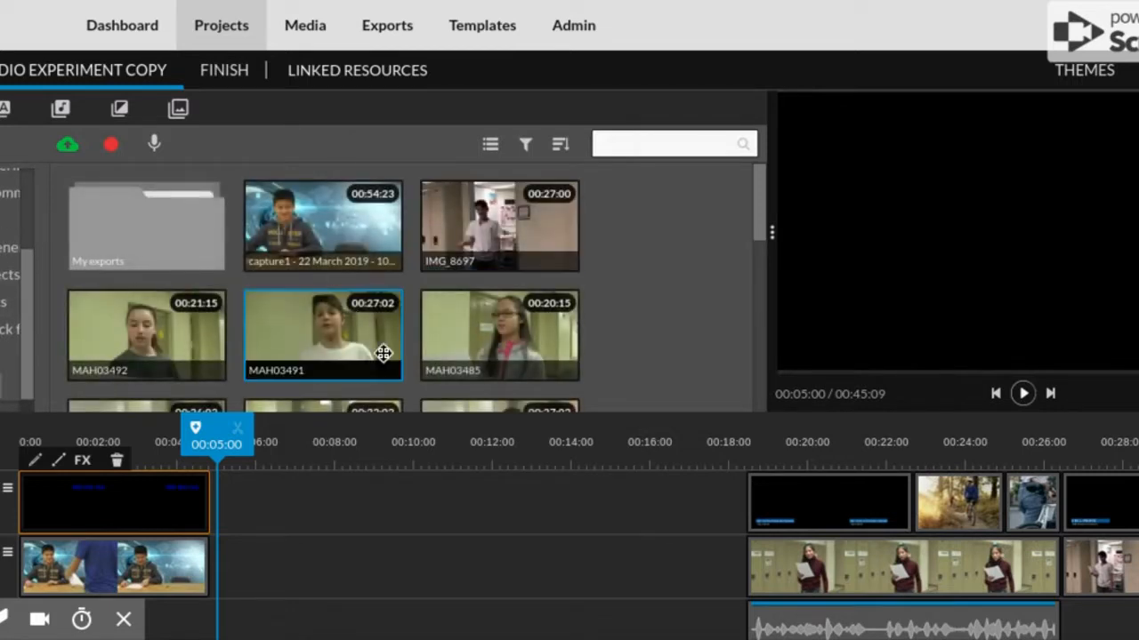
Step: Preview the capture1 clip on its own
scroll("down", 3)
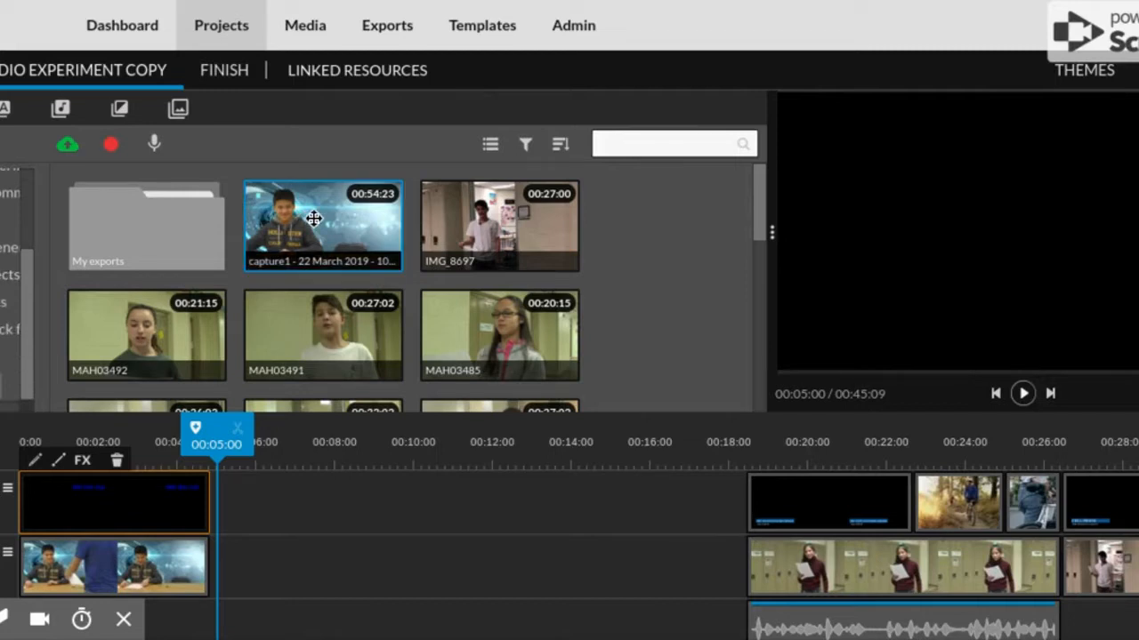
double_click(322, 225)
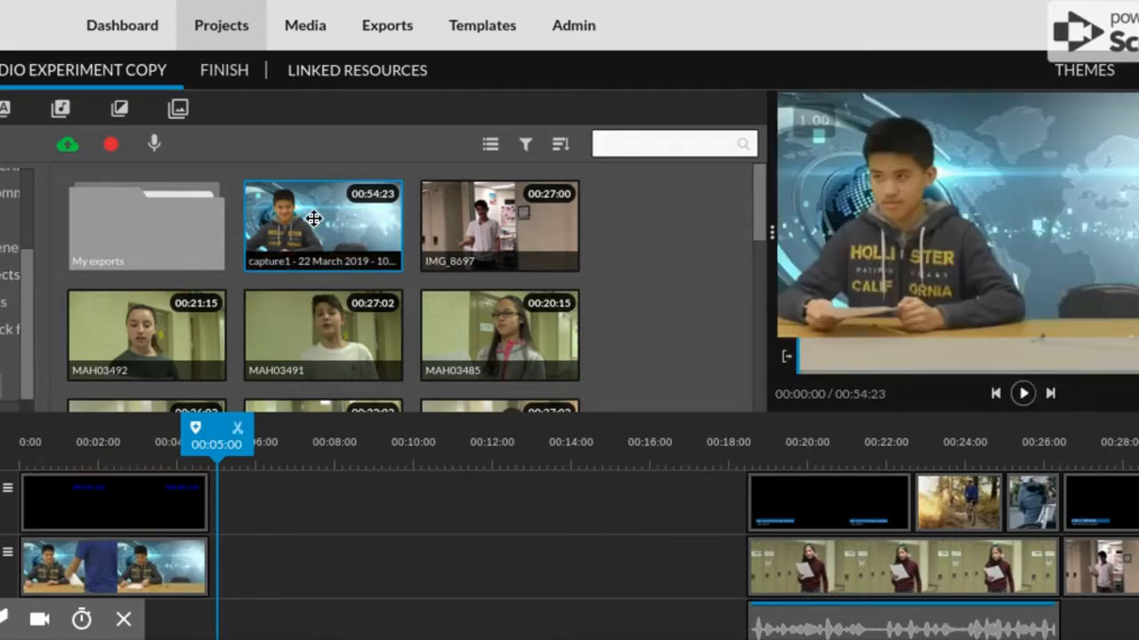
left_click(1023, 392)
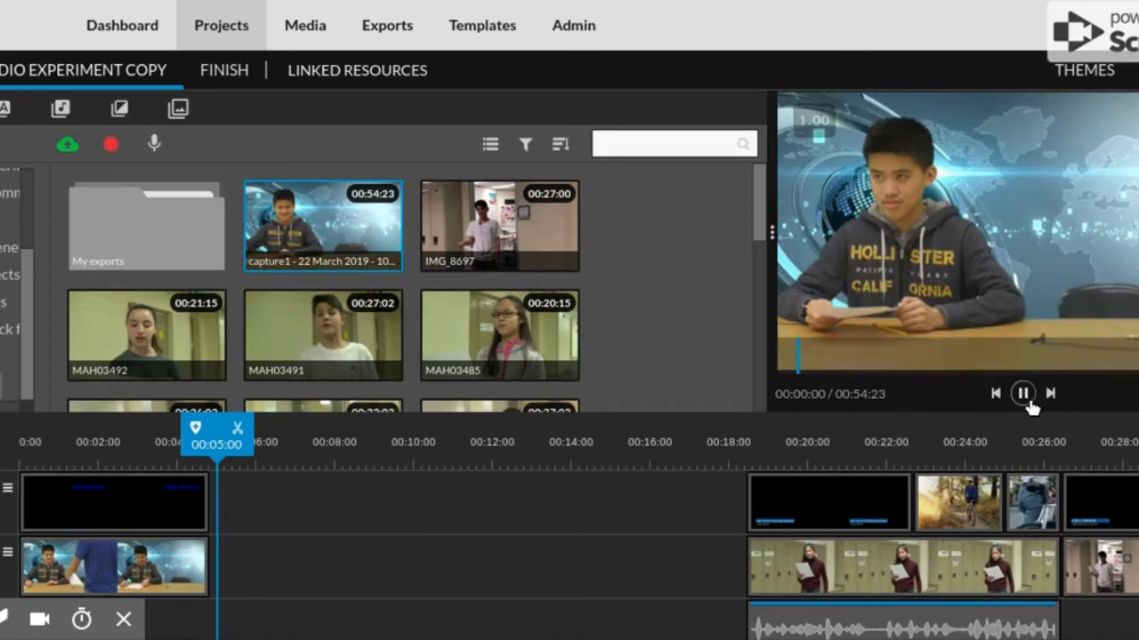
left_click(1026, 392)
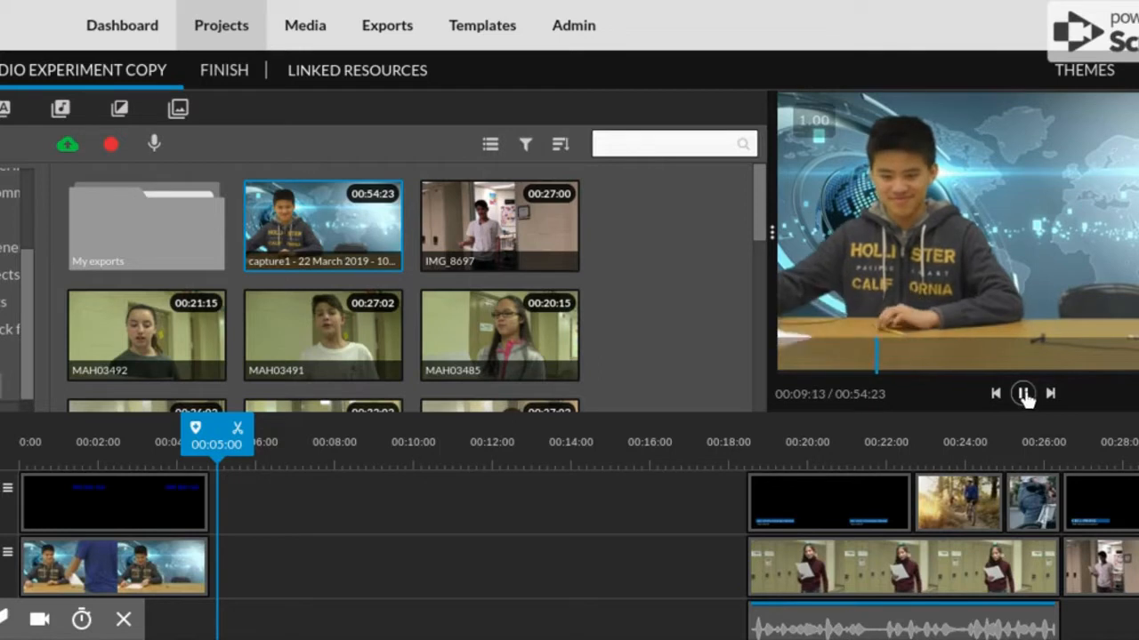
Step: Stop the preview, set the play position near 00:05, and select the MAH06286 clip
left_click(1024, 392)
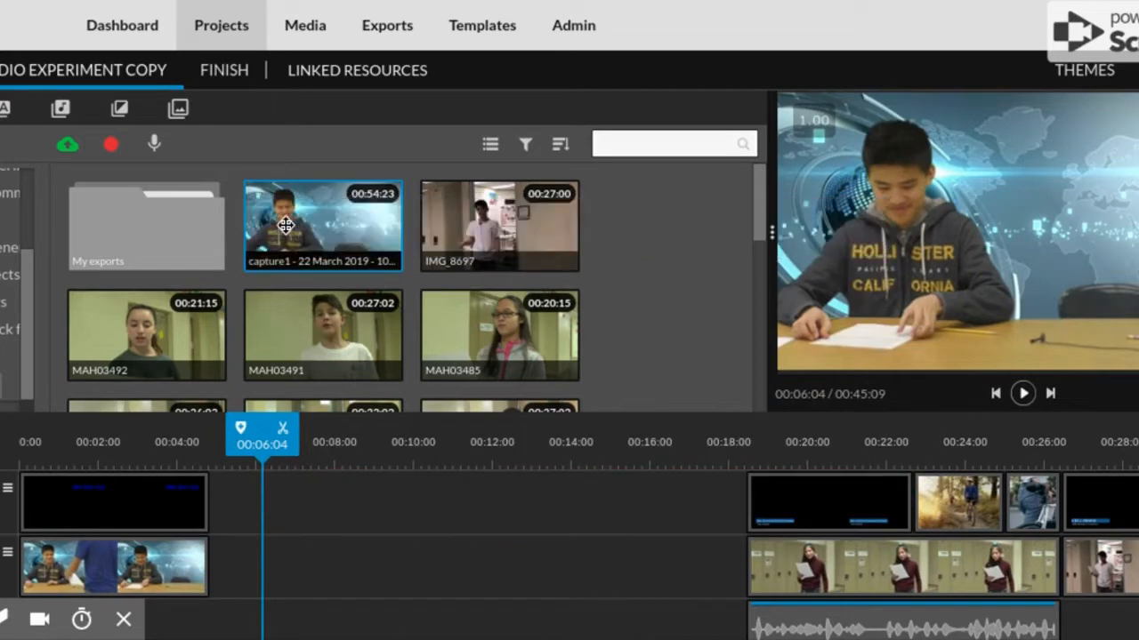
mouse_move(266, 427)
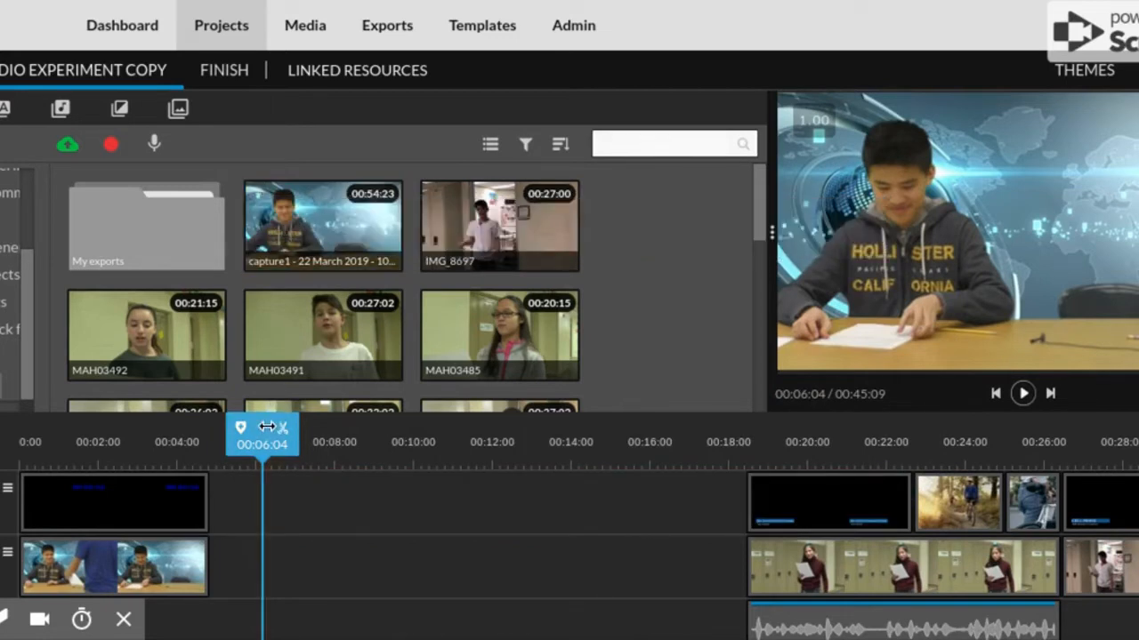
left_click(1024, 390)
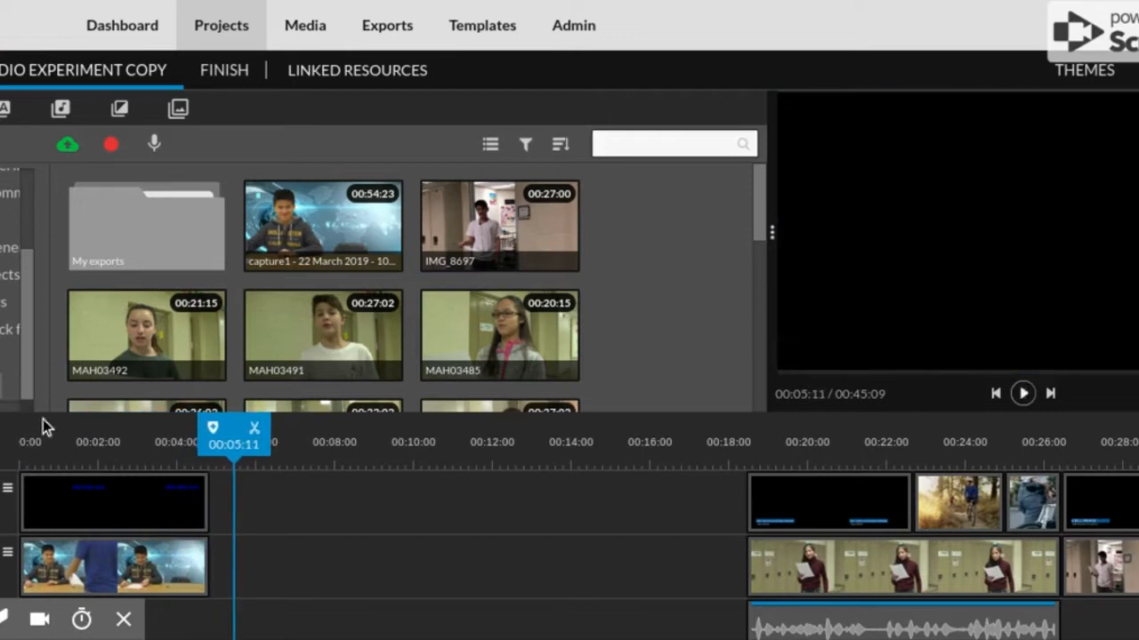
mouse_move(122, 517)
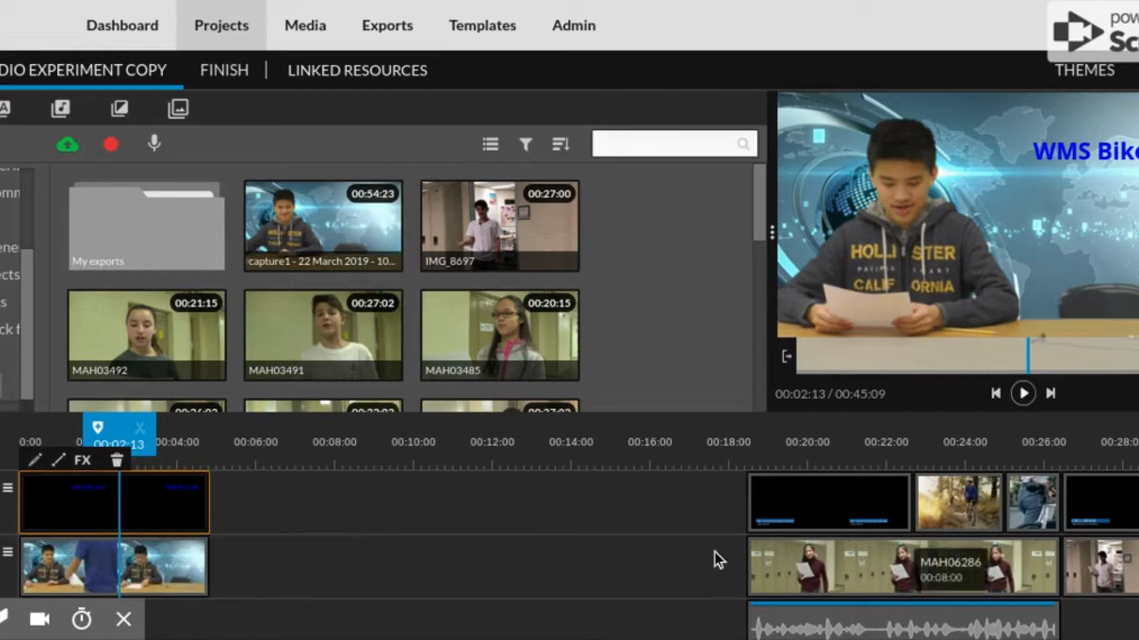
mouse_move(745, 579)
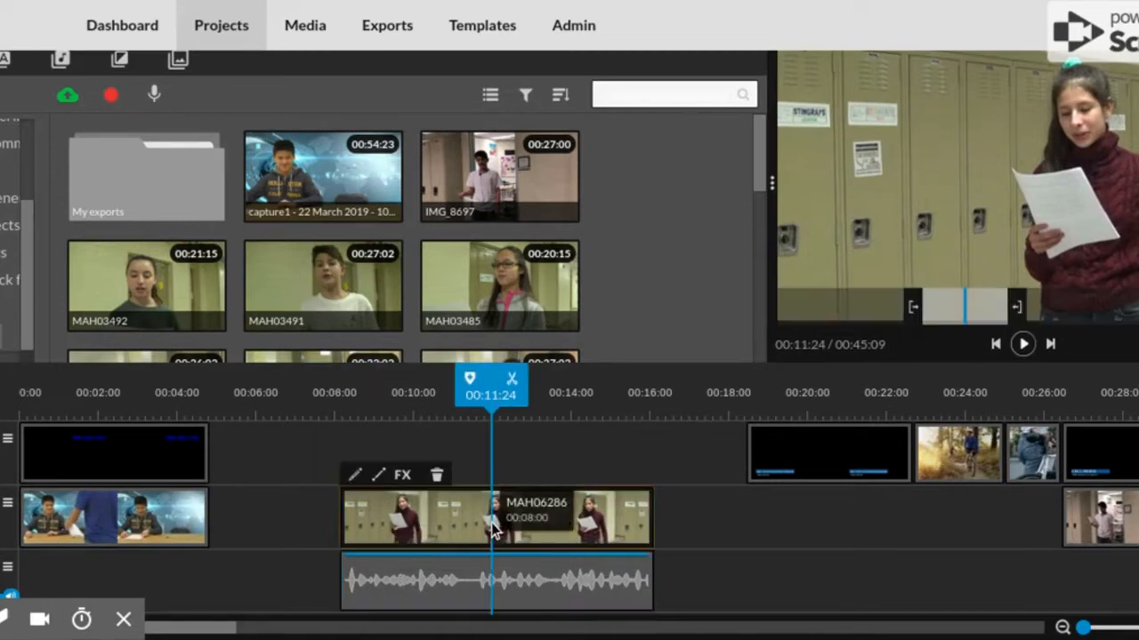
left_click(496, 526)
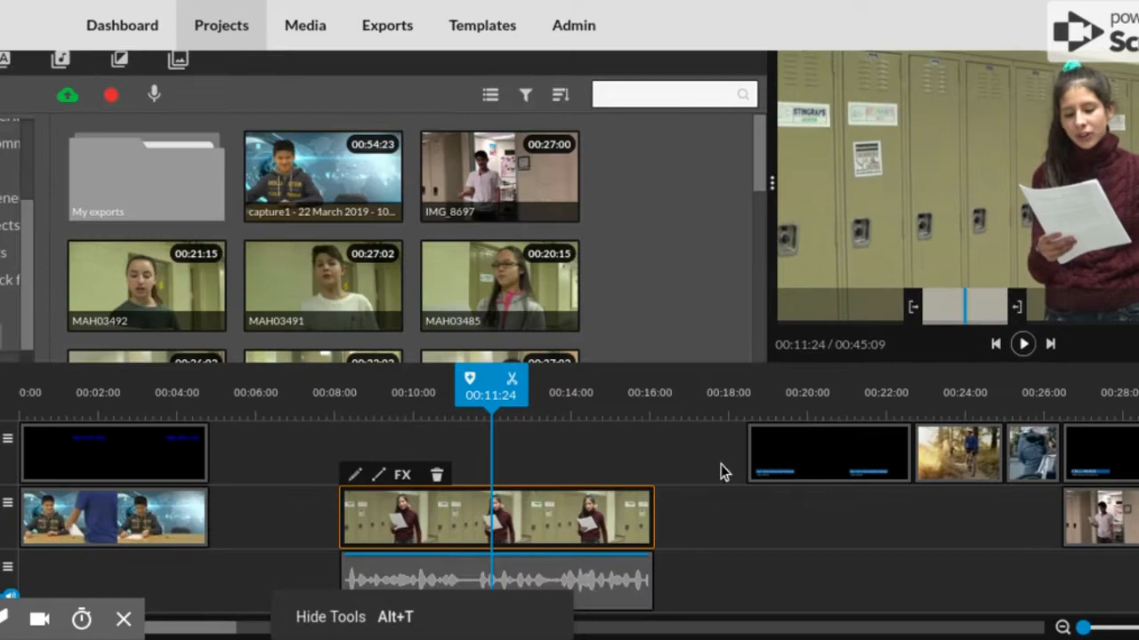
mouse_move(587, 587)
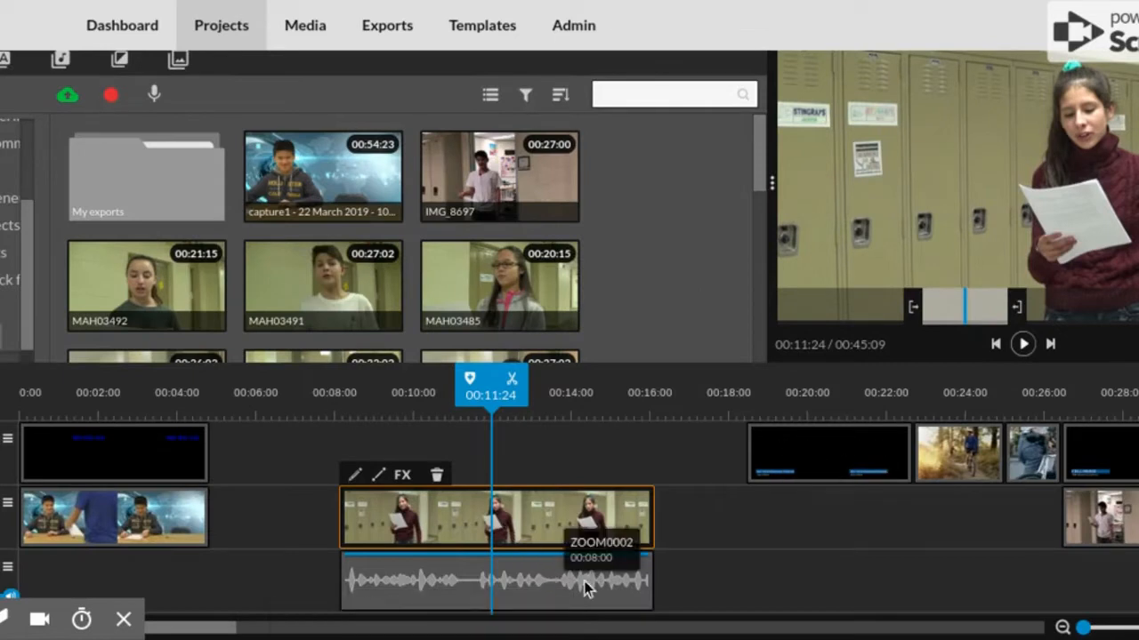
mouse_move(506, 592)
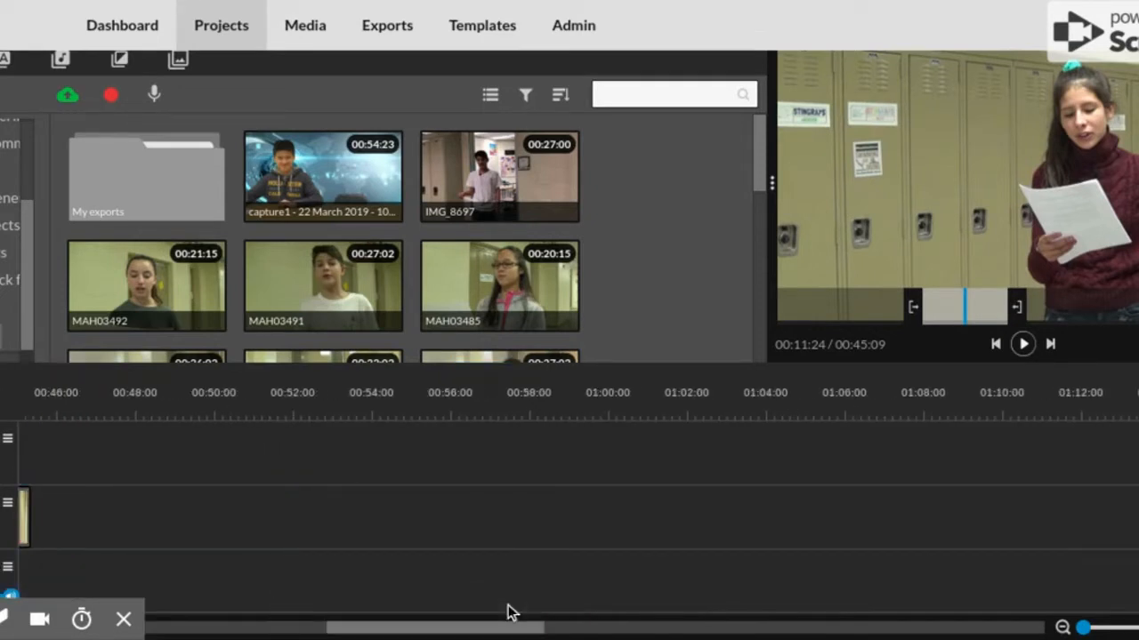
Step: Scroll Media to the Zoom recordings, preview ZOOM0001, then load ZOOM0004 into preview
scroll("down", 3)
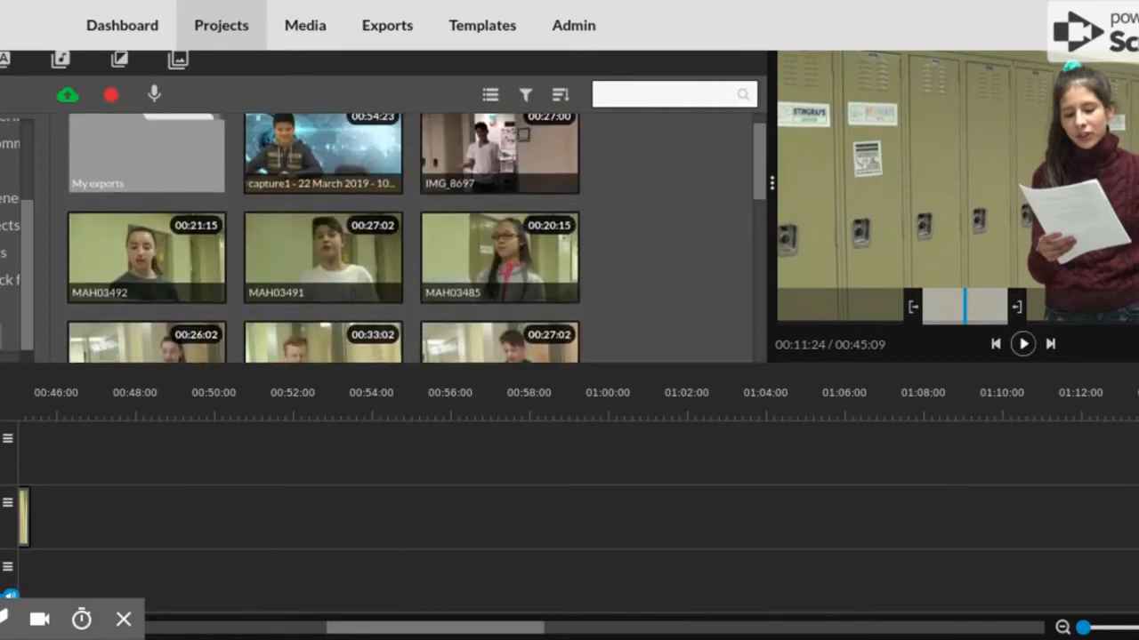
scroll("down", 3)
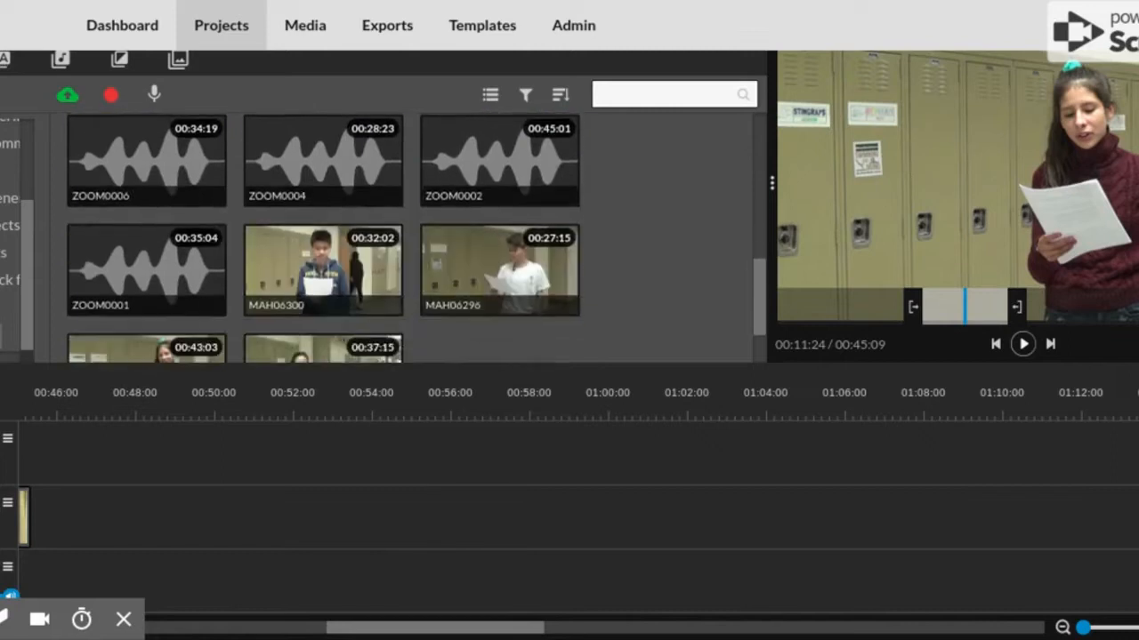
scroll("down", 3)
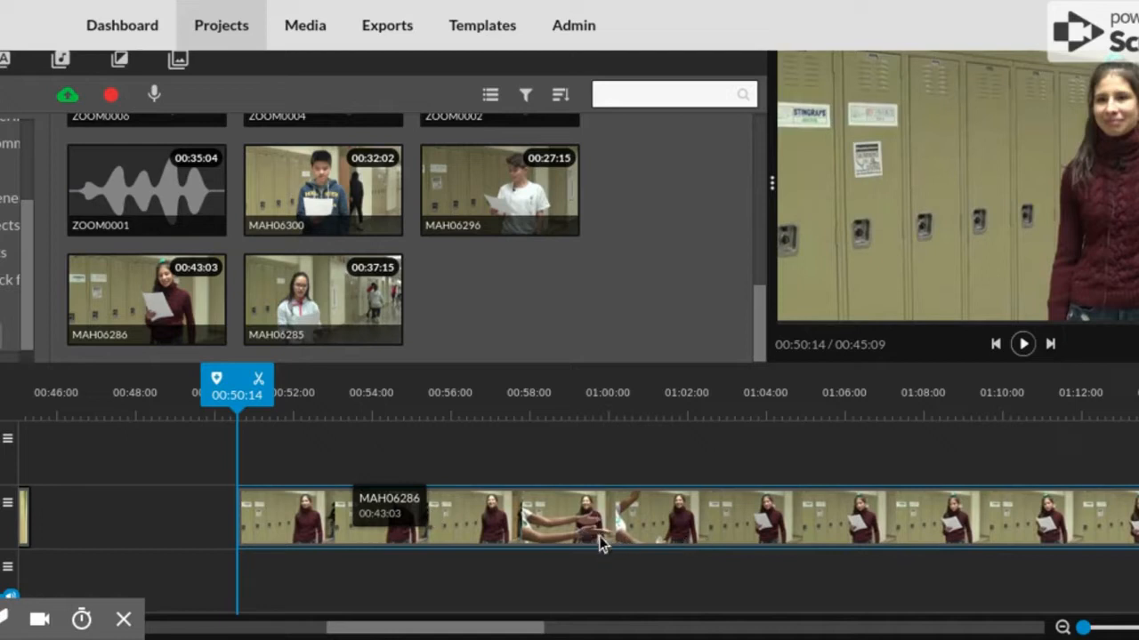
mouse_move(596, 535)
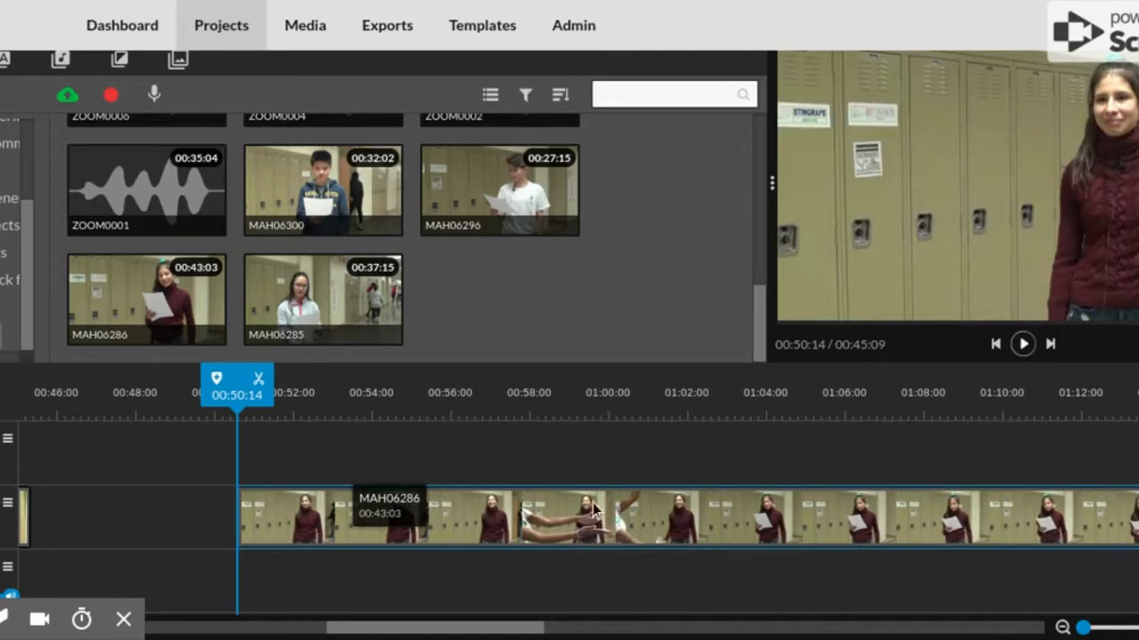
left_click(146, 190)
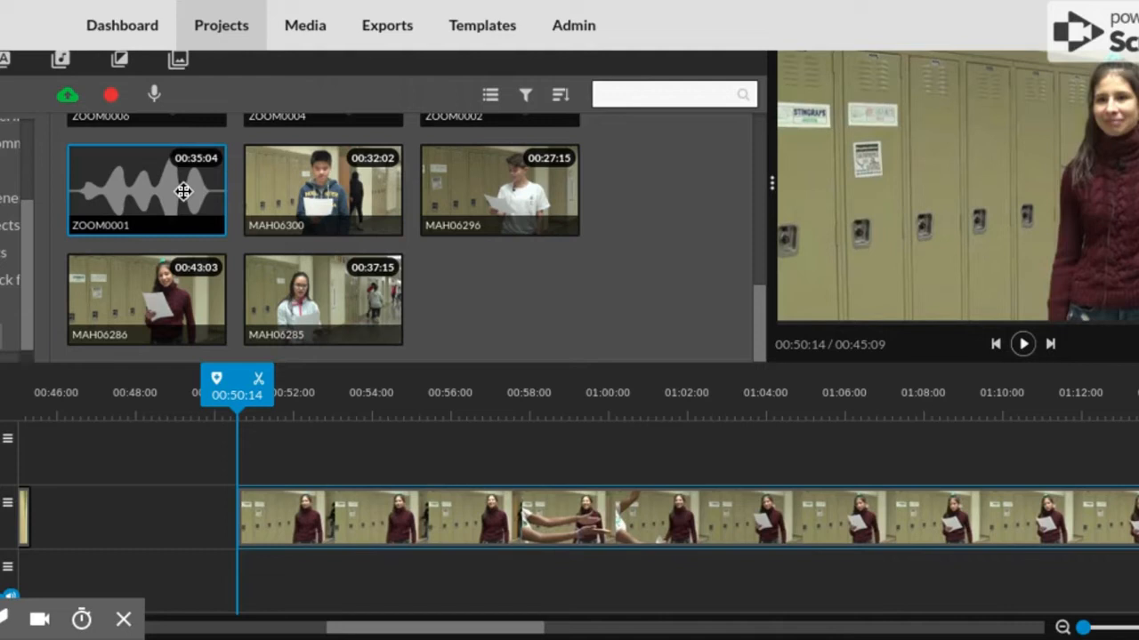
scroll("down", 3)
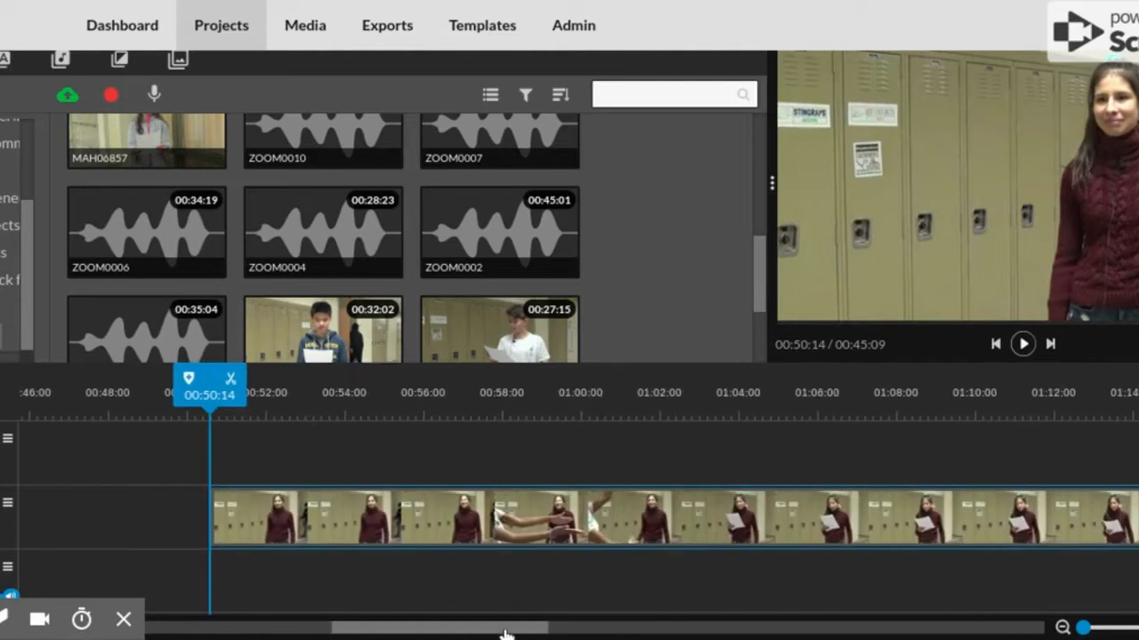
left_click(323, 231)
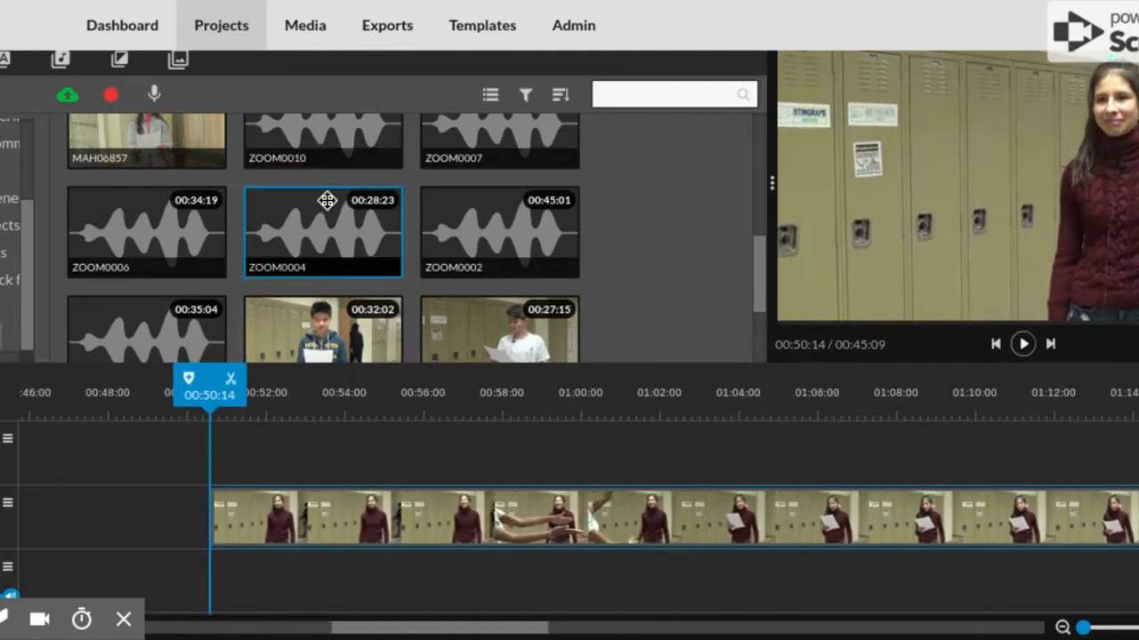
scroll("down", 3)
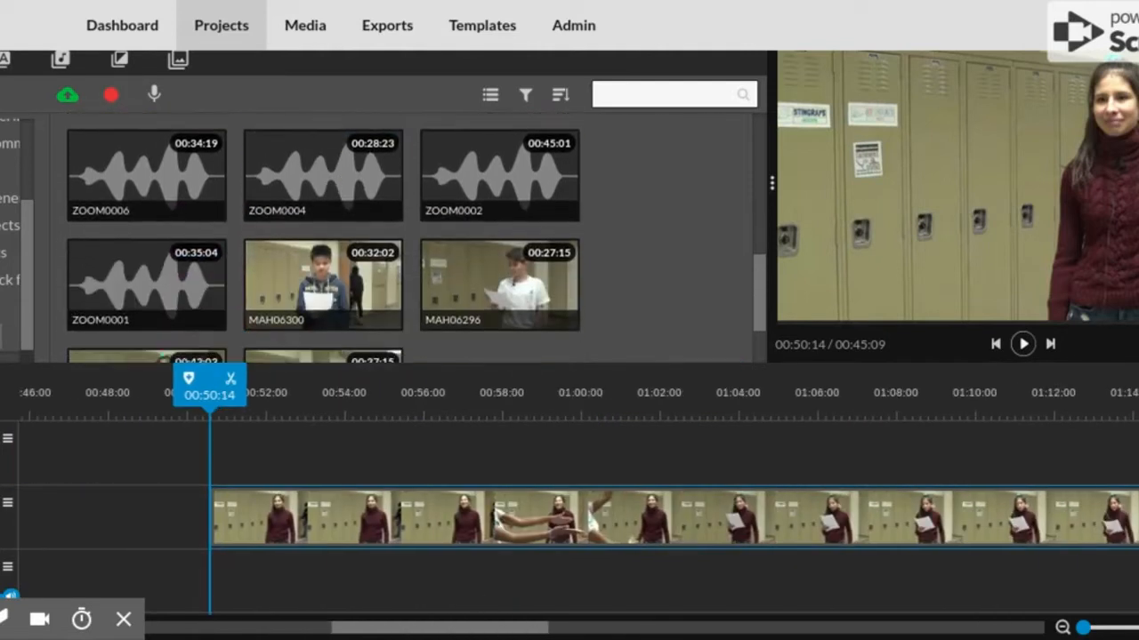
left_click(499, 175)
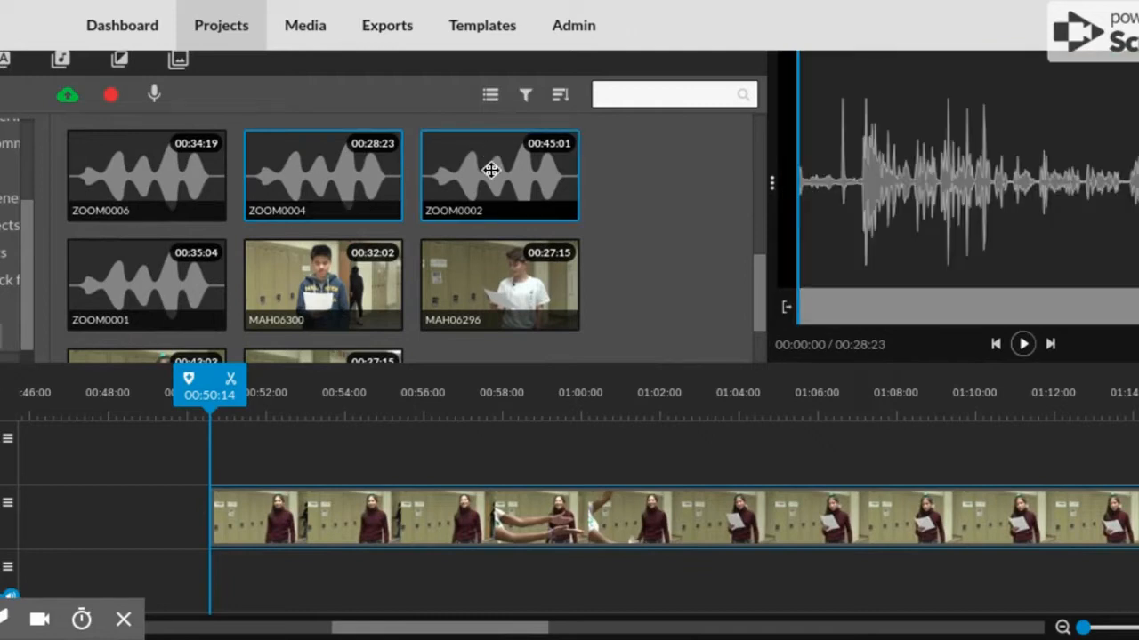
Step: Add the ZOOM0002 recording and play the reading clip to check sync
left_click(499, 174)
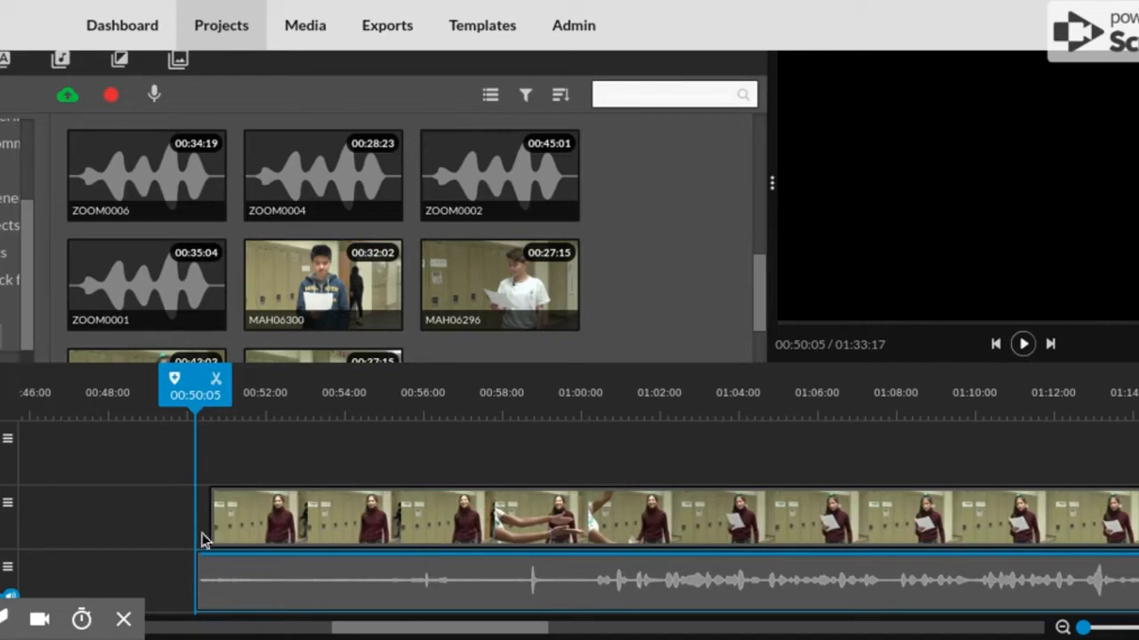
mouse_move(258, 525)
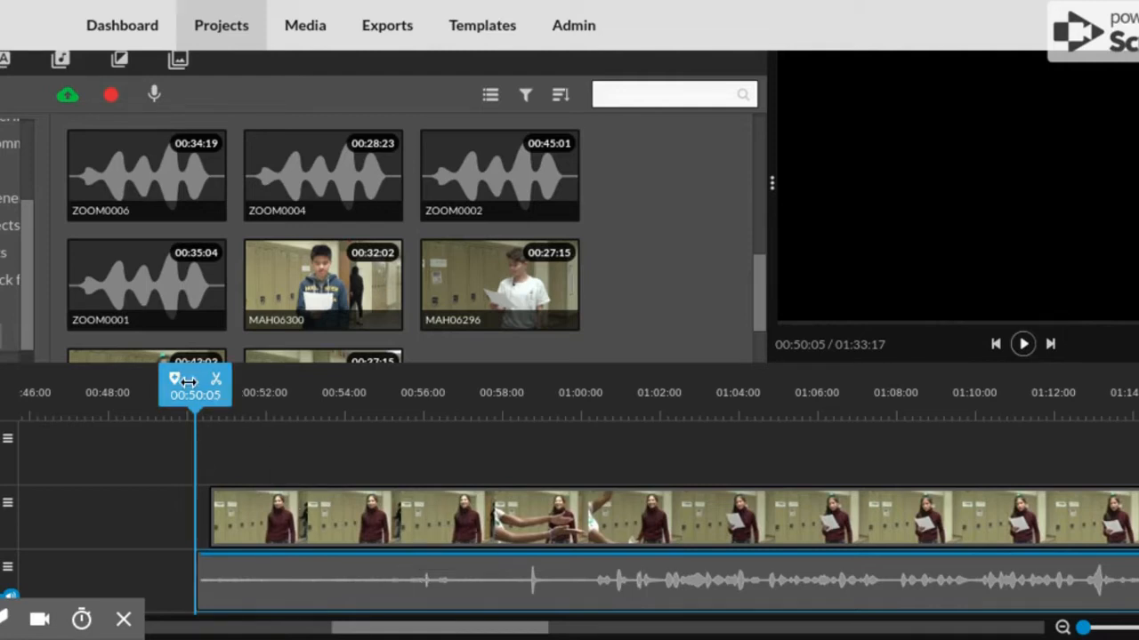
left_click(1022, 343)
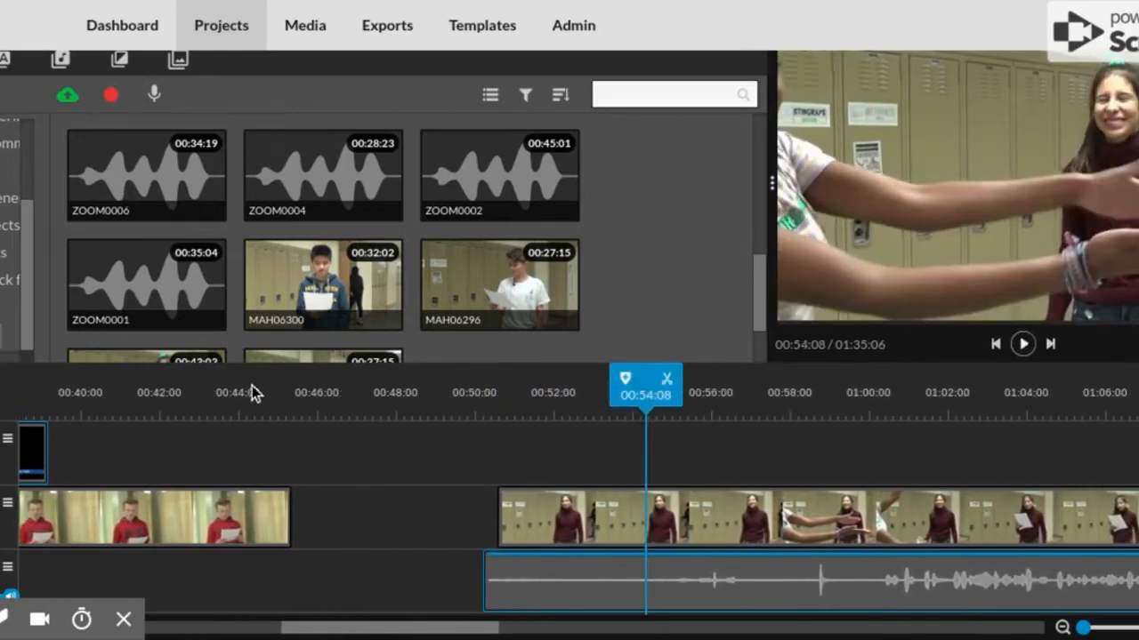
mouse_move(500, 425)
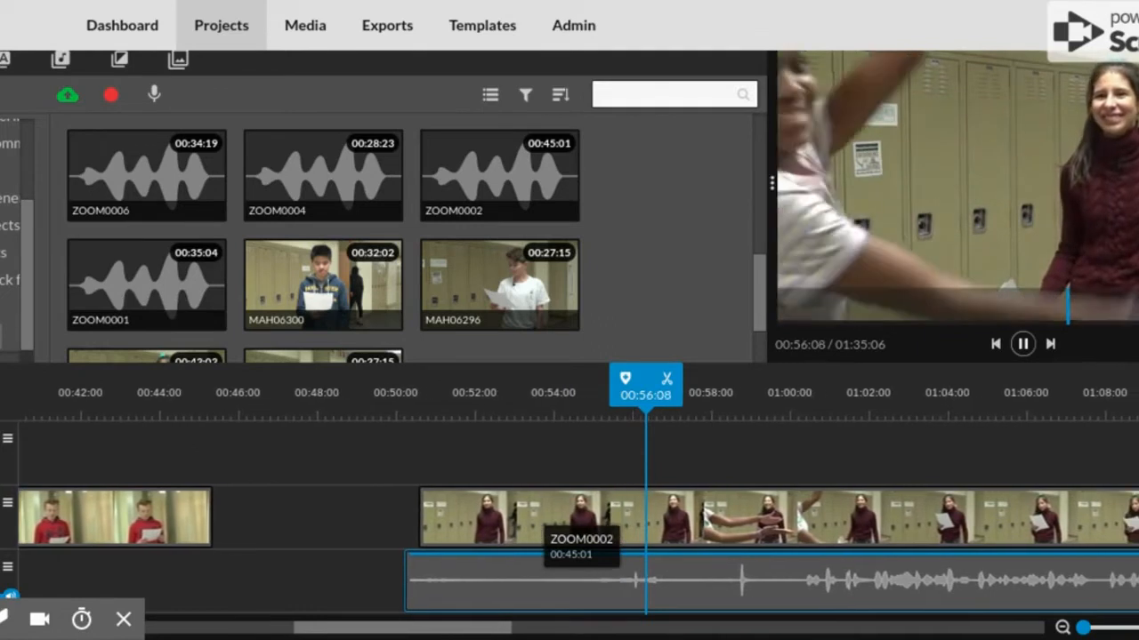
left_click(1023, 342)
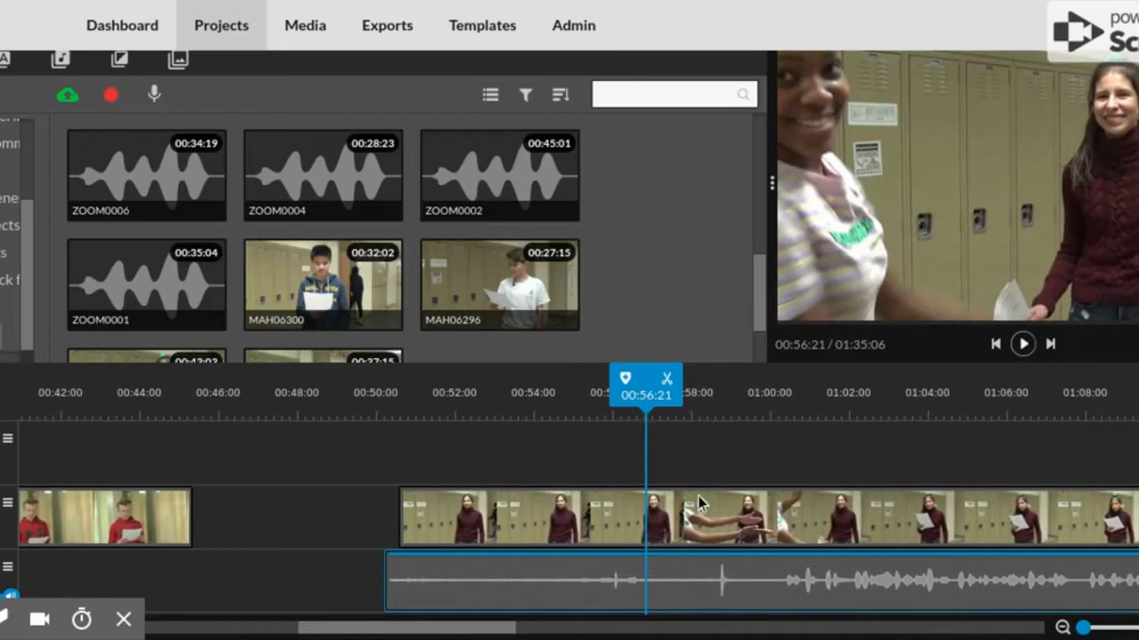
Step: Slide the reading clip and ZOOM0002 audio until their peaks match, replaying to verify
left_click_drag(698, 502, 667, 525)
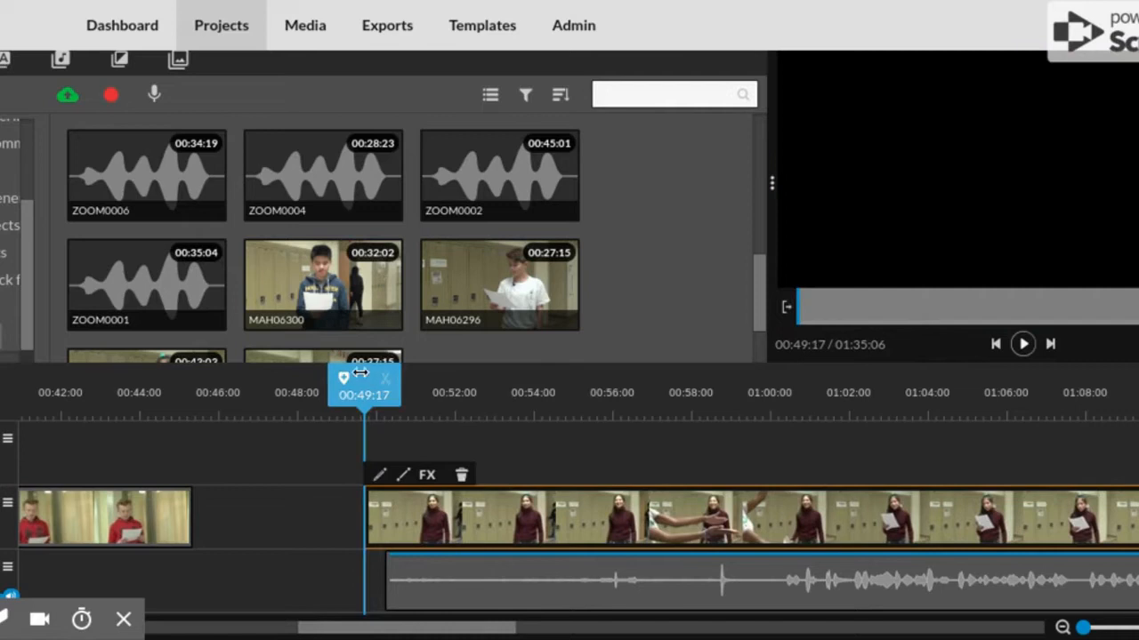
left_click_drag(363, 378, 573, 377)
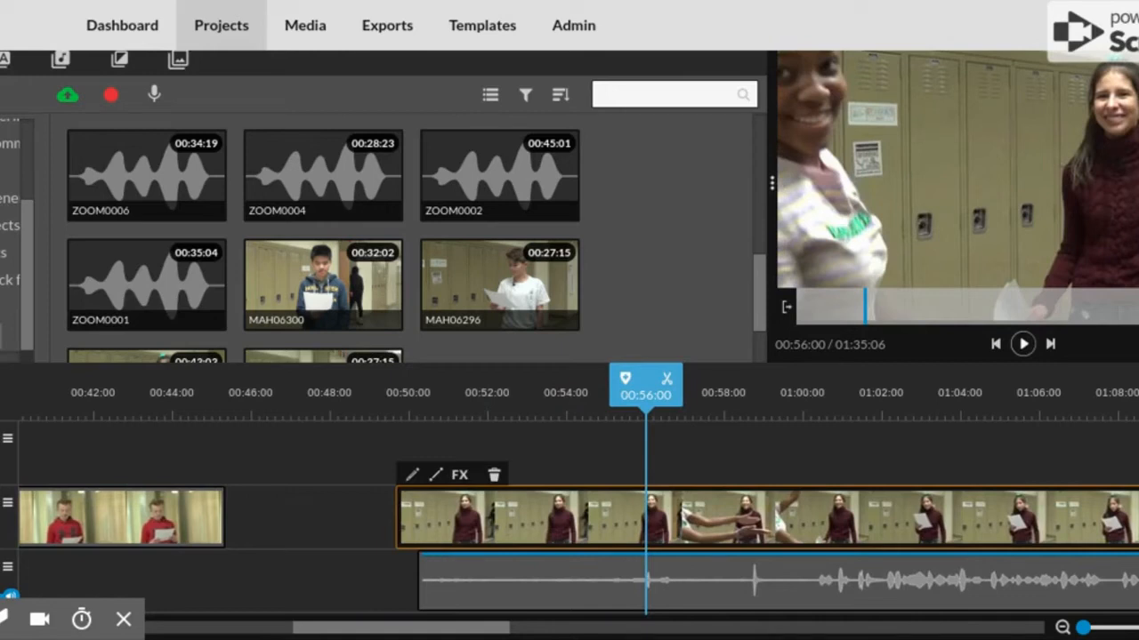
left_click(1023, 341)
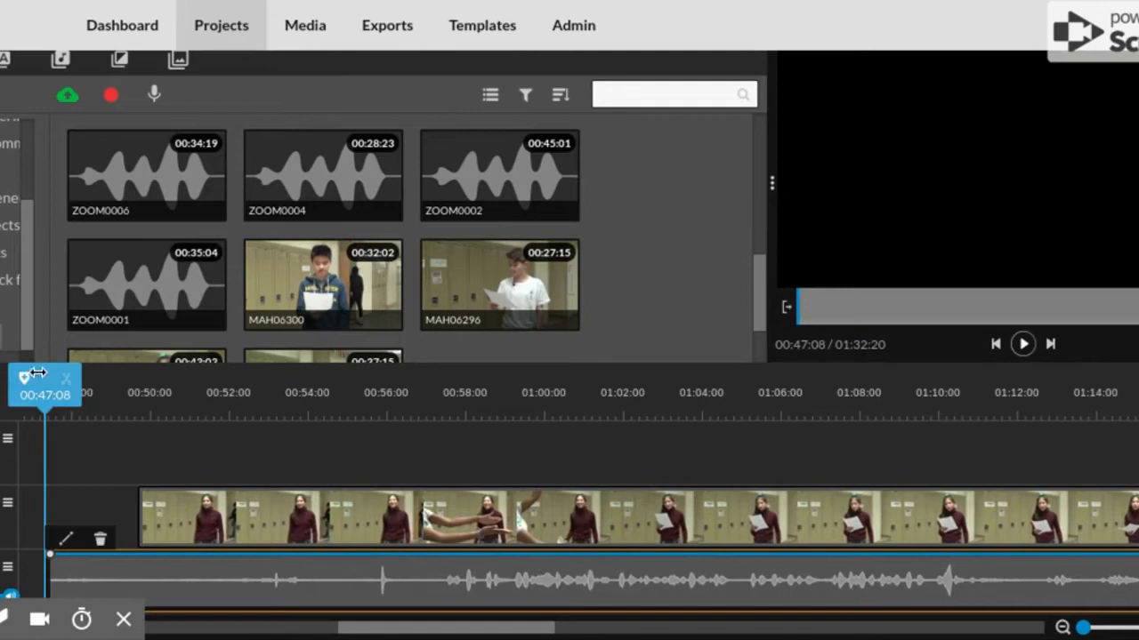
left_click_drag(44, 378, 394, 387)
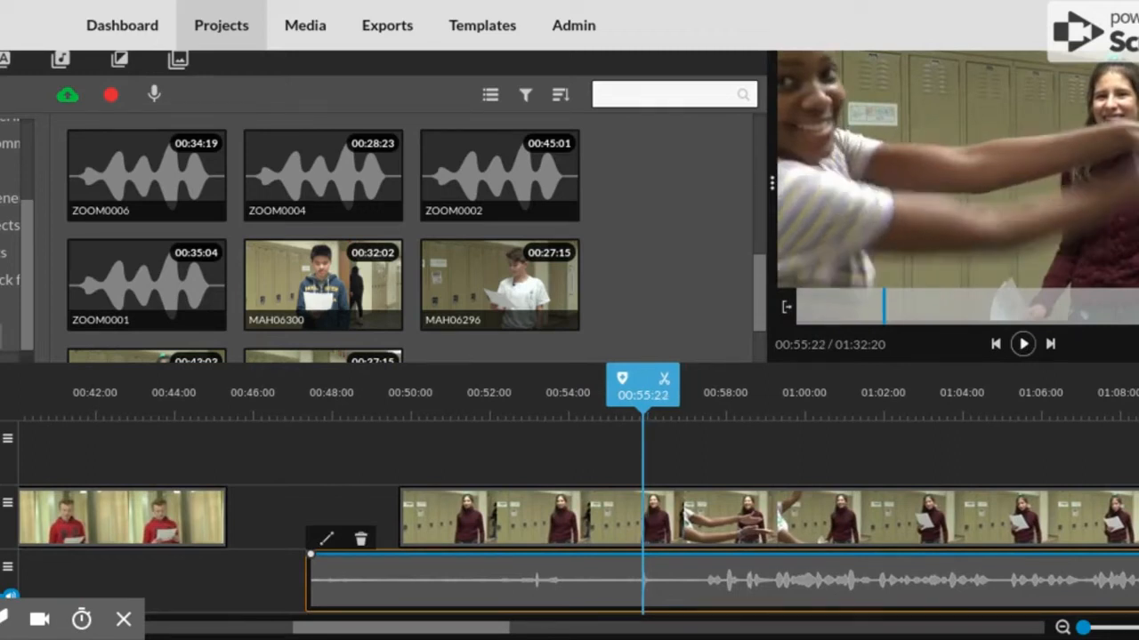
left_click(1023, 343)
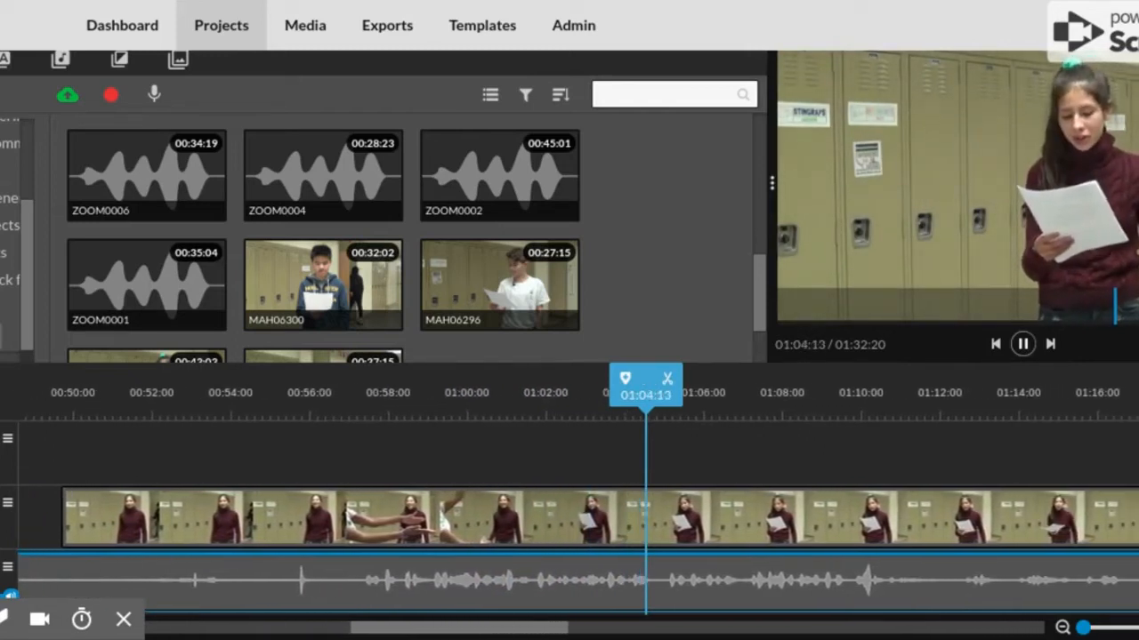
left_click(1024, 342)
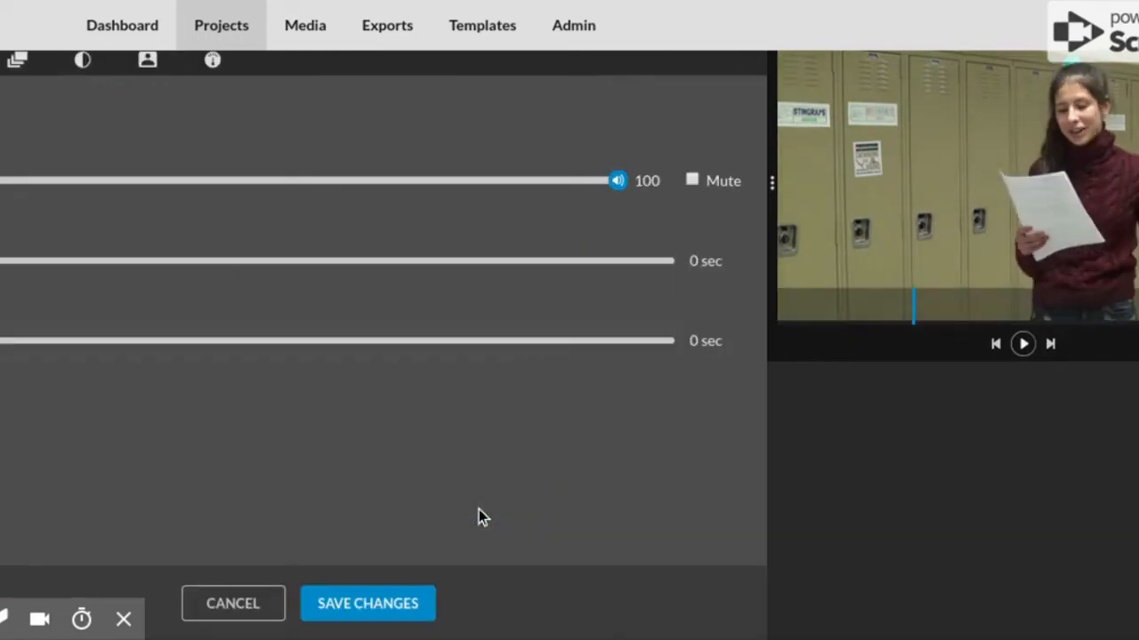
left_click(692, 181)
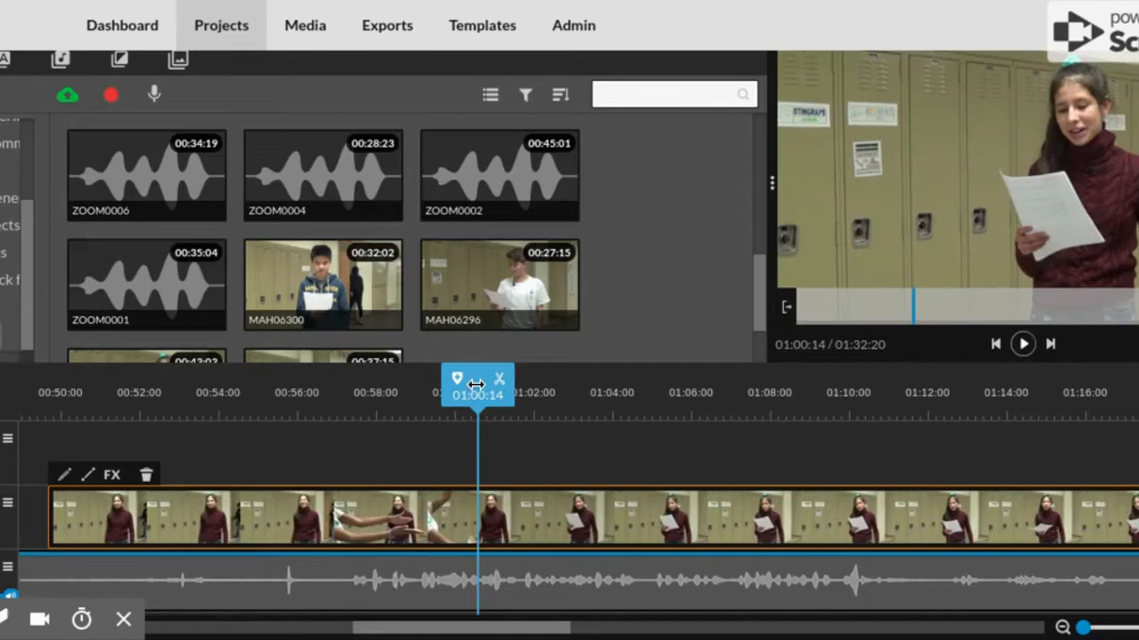
Step: Scrub and play the reading clip to find the cut point
left_click_drag(476, 405, 323, 405)
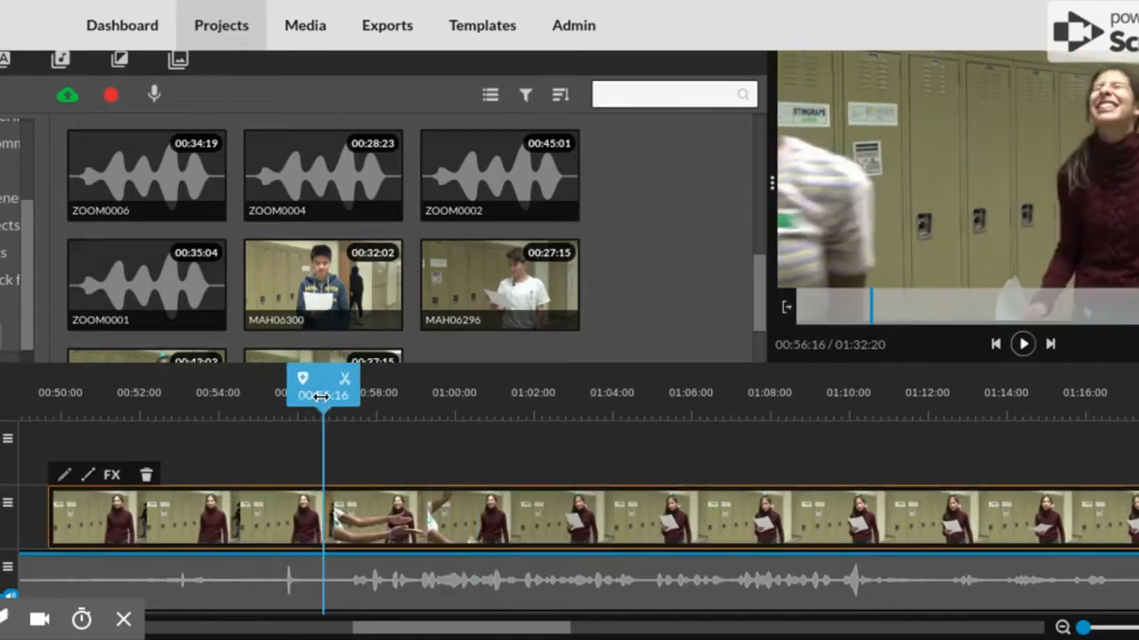
left_click(1023, 344)
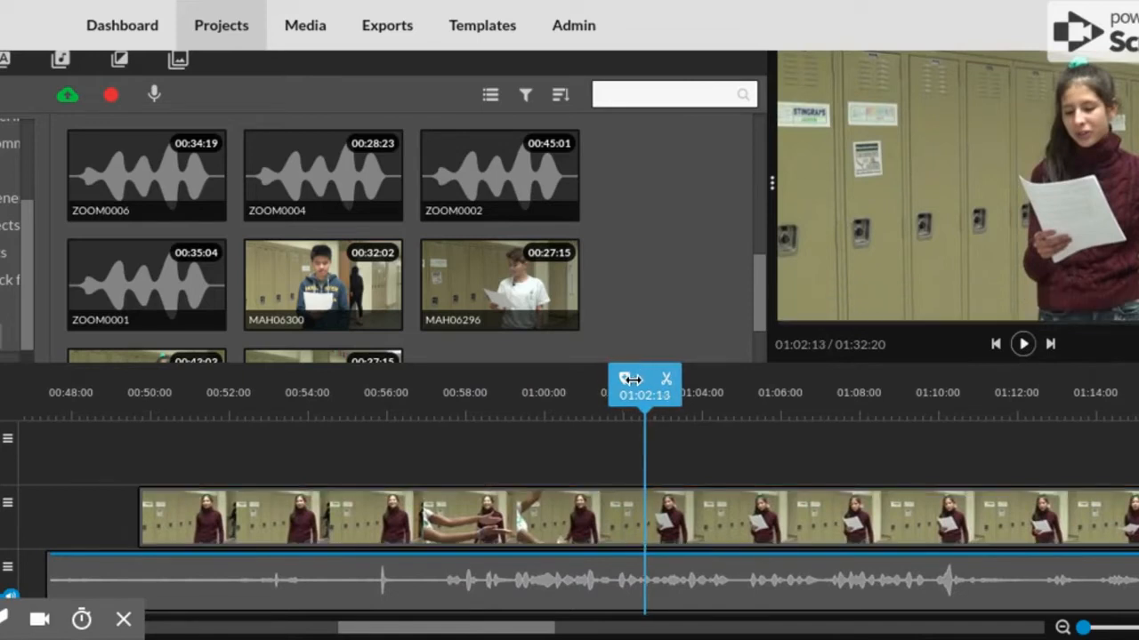
left_click_drag(645, 382, 585, 382)
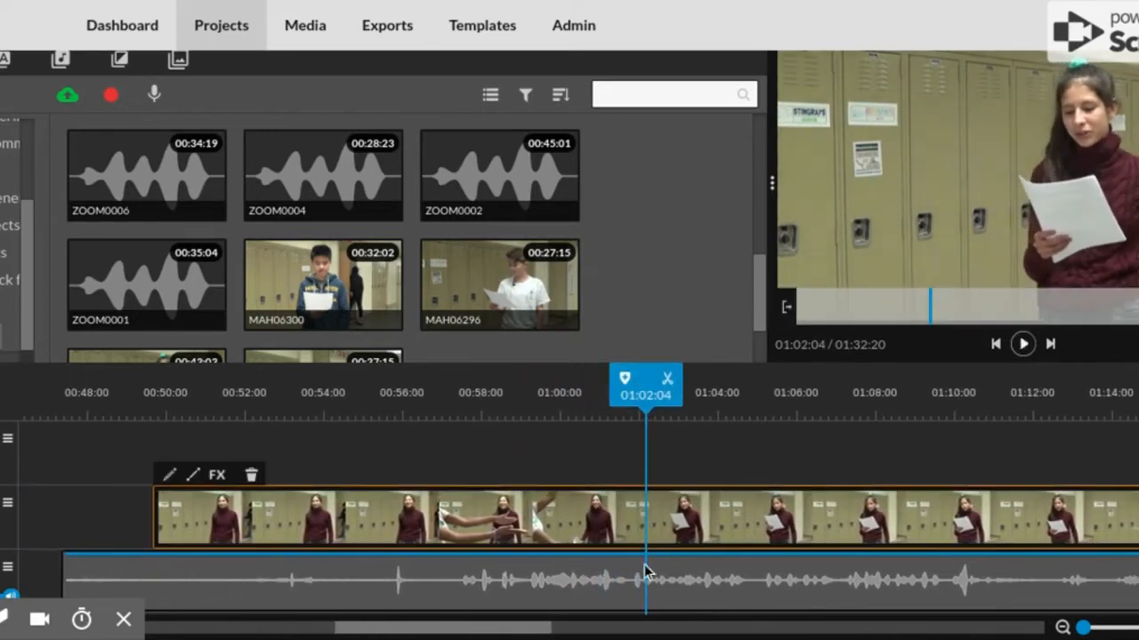
mouse_move(643, 590)
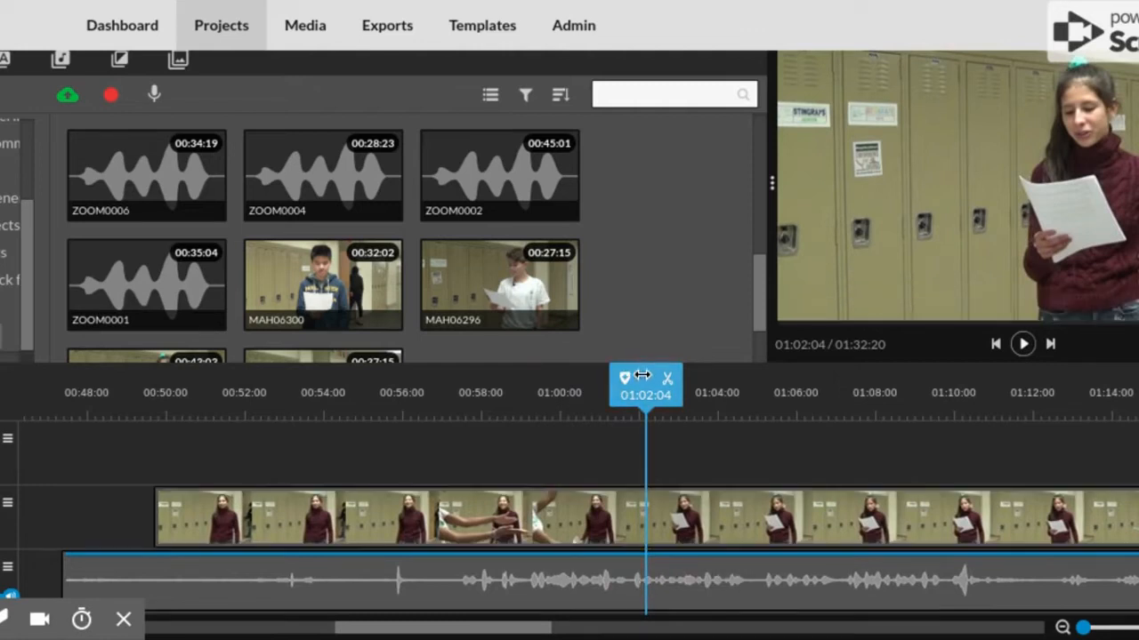
Step: Split the clip and Zoom audio near 01:01 and select the earlier portion
left_click_drag(645, 395, 625, 395)
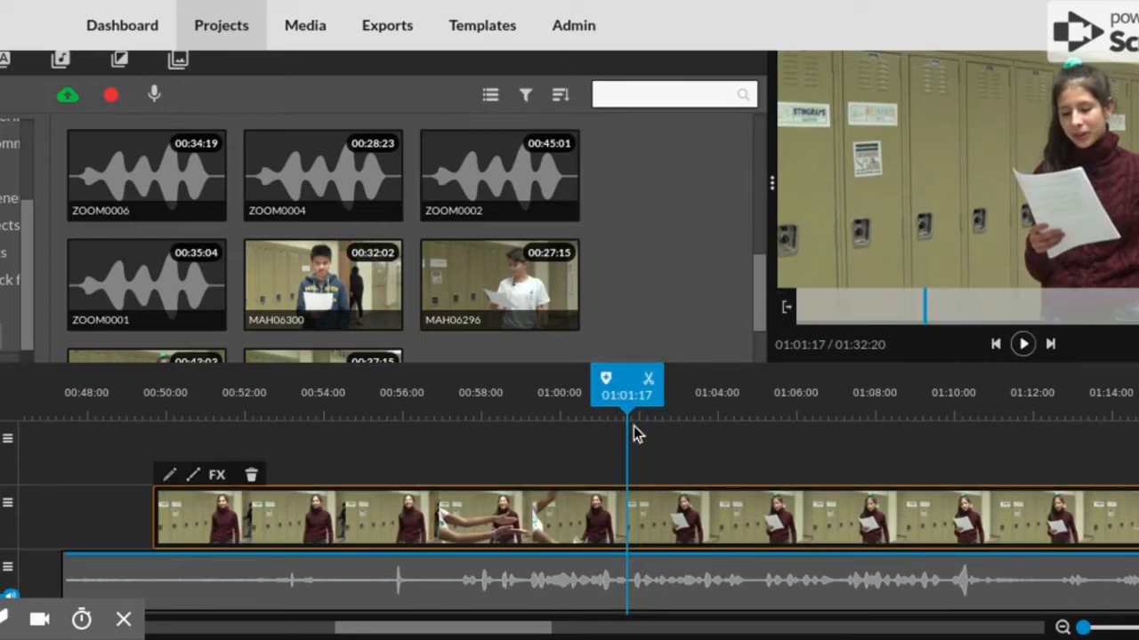
mouse_move(641, 363)
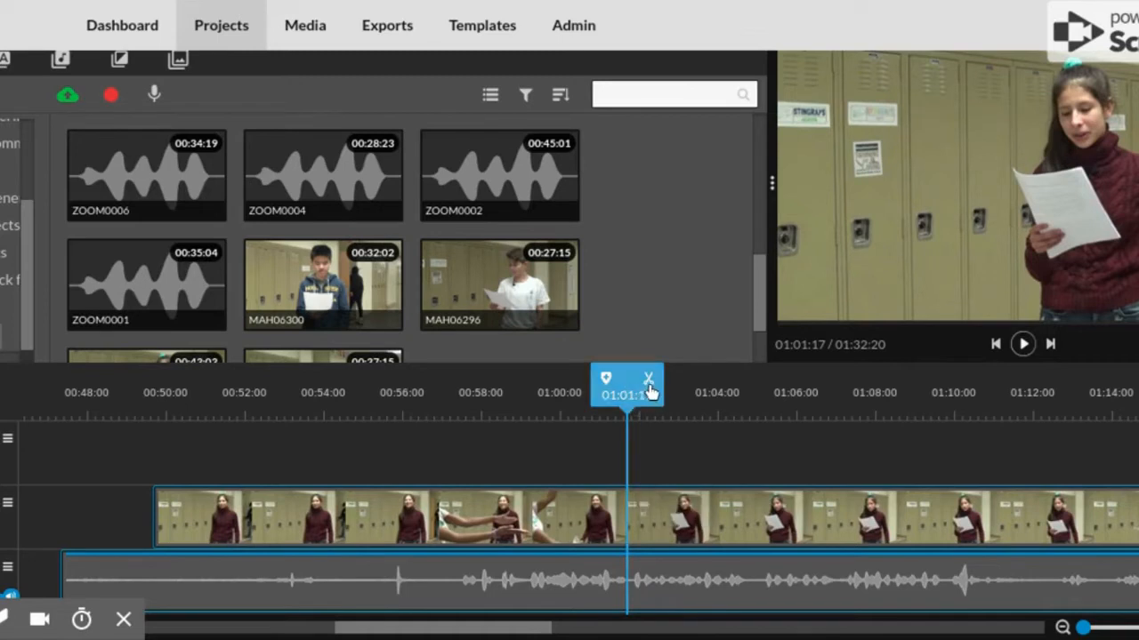
left_click(646, 378)
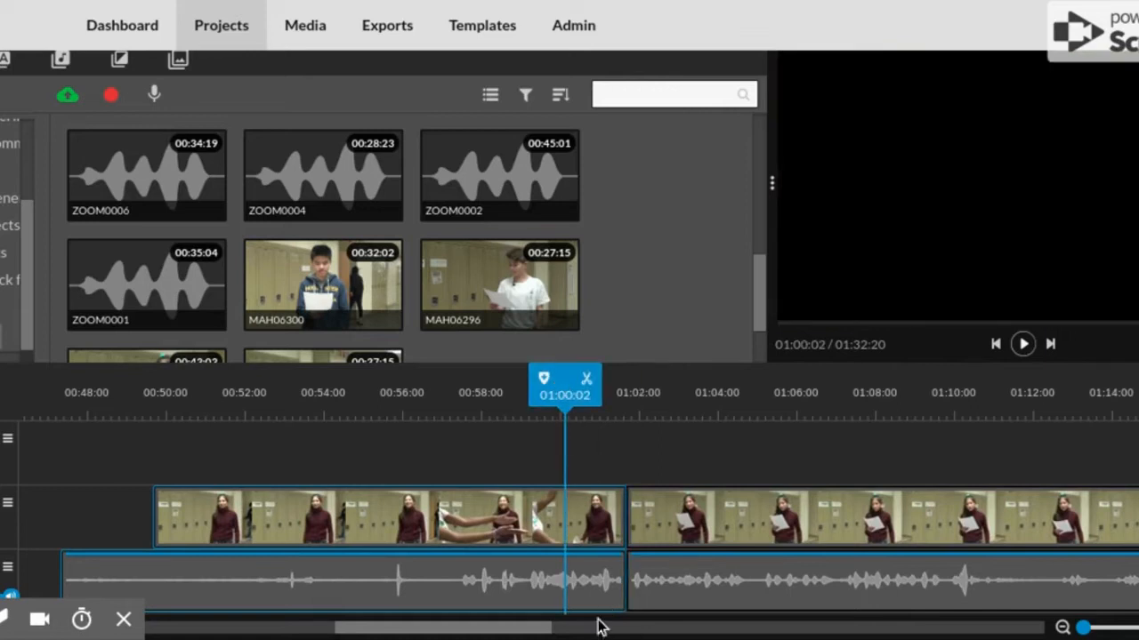
left_click(387, 531)
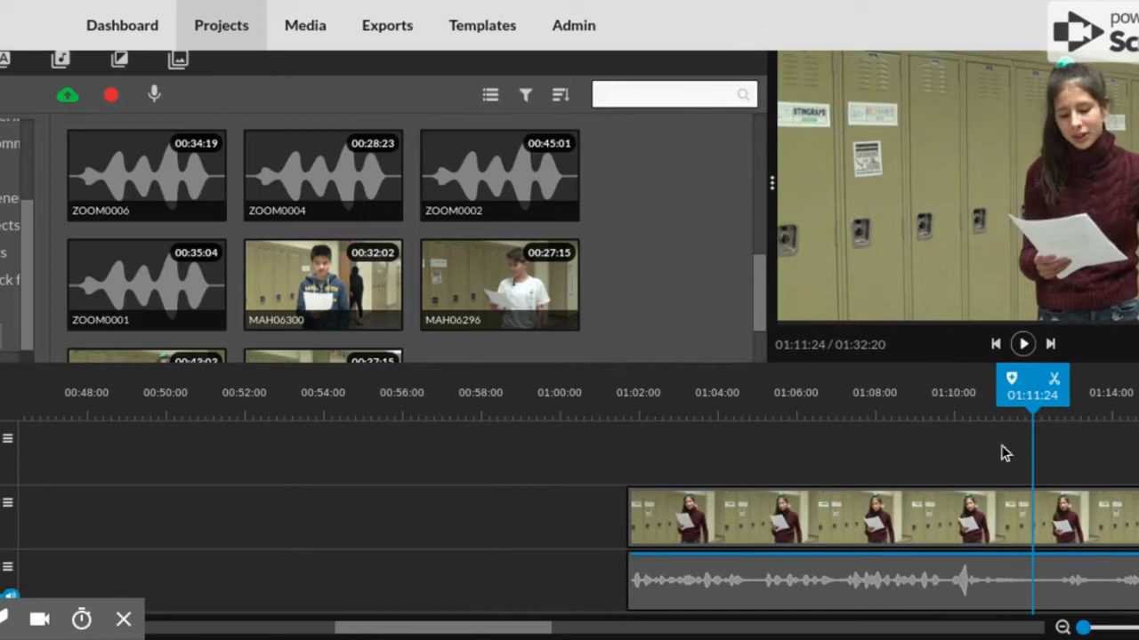
mouse_move(1034, 409)
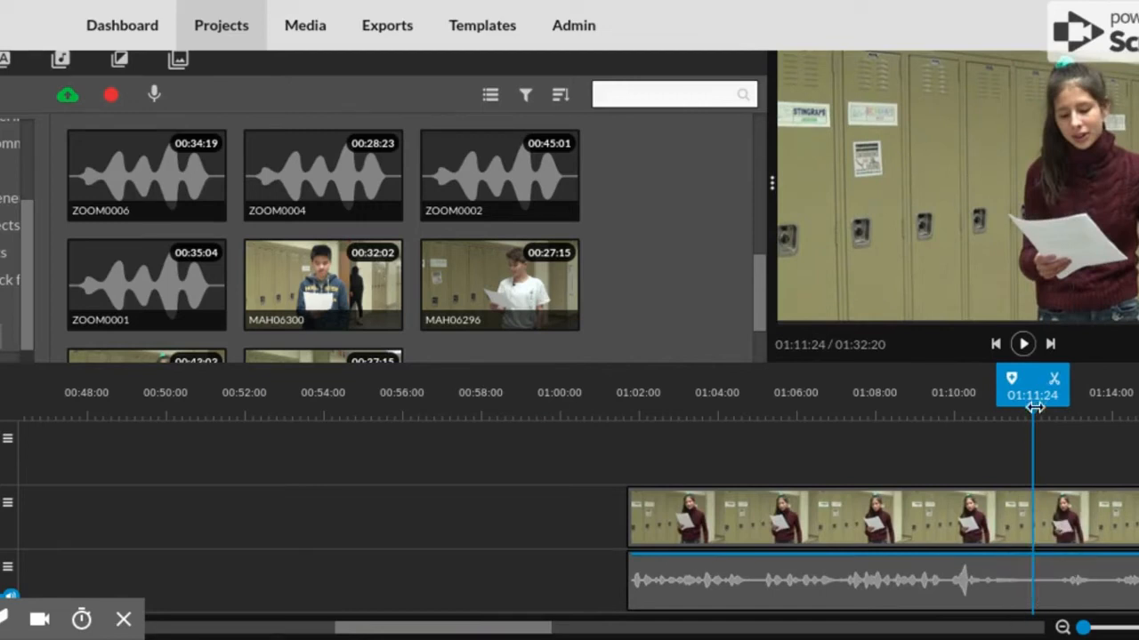
Step: Scrub and play the trimmed reading clip with its ZOOM0002 audio to confirm sync
left_click_drag(1032, 391, 919, 392)
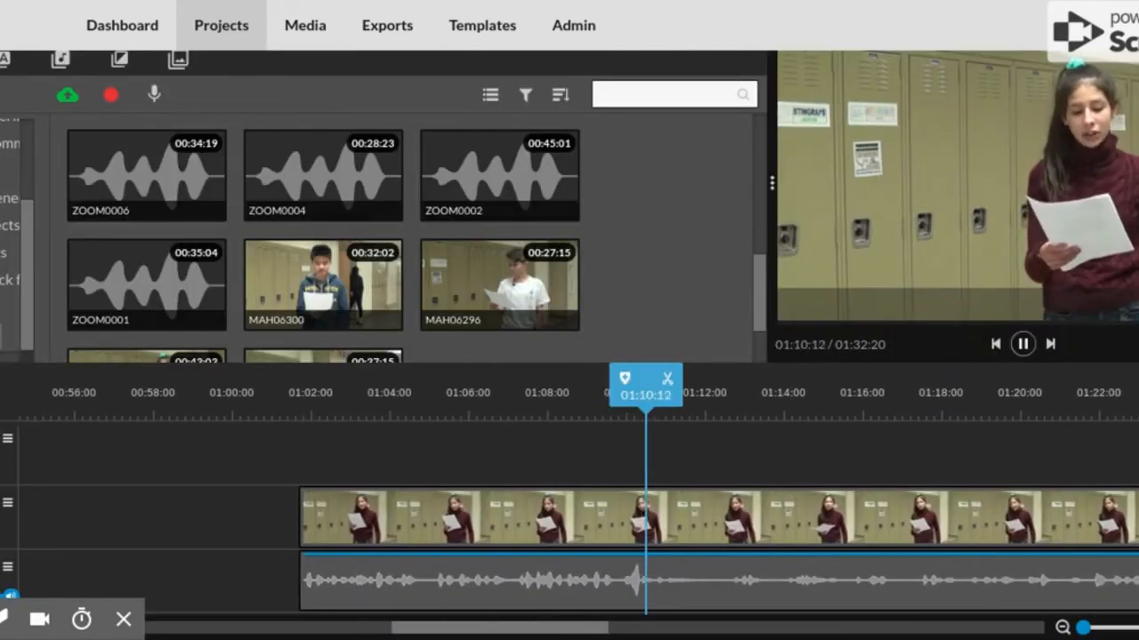
left_click(1024, 342)
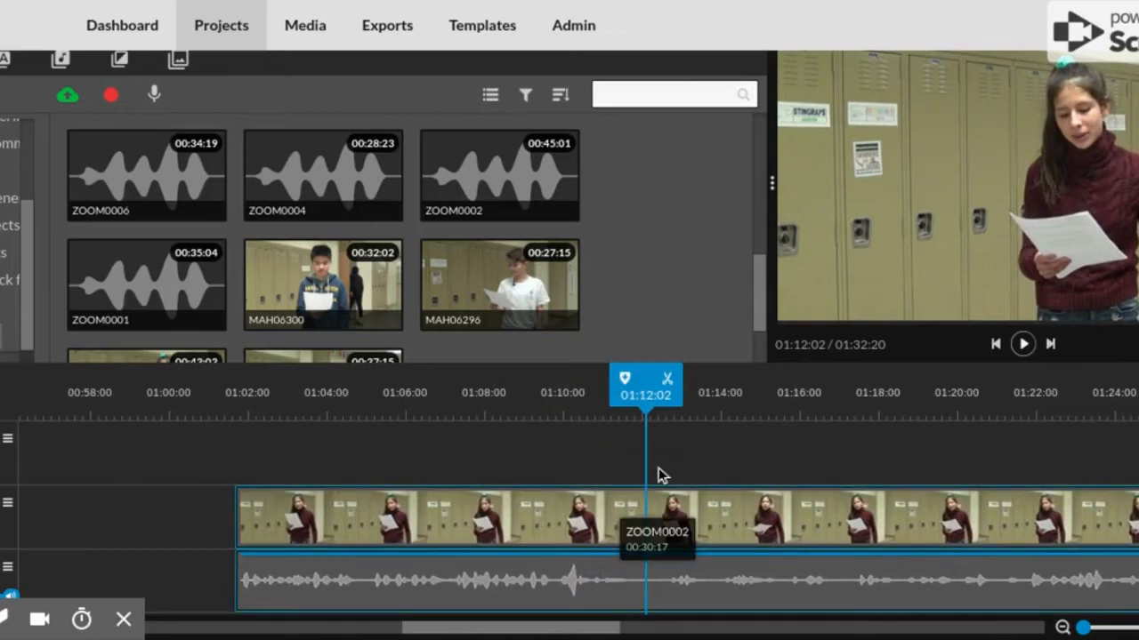
left_click(667, 376)
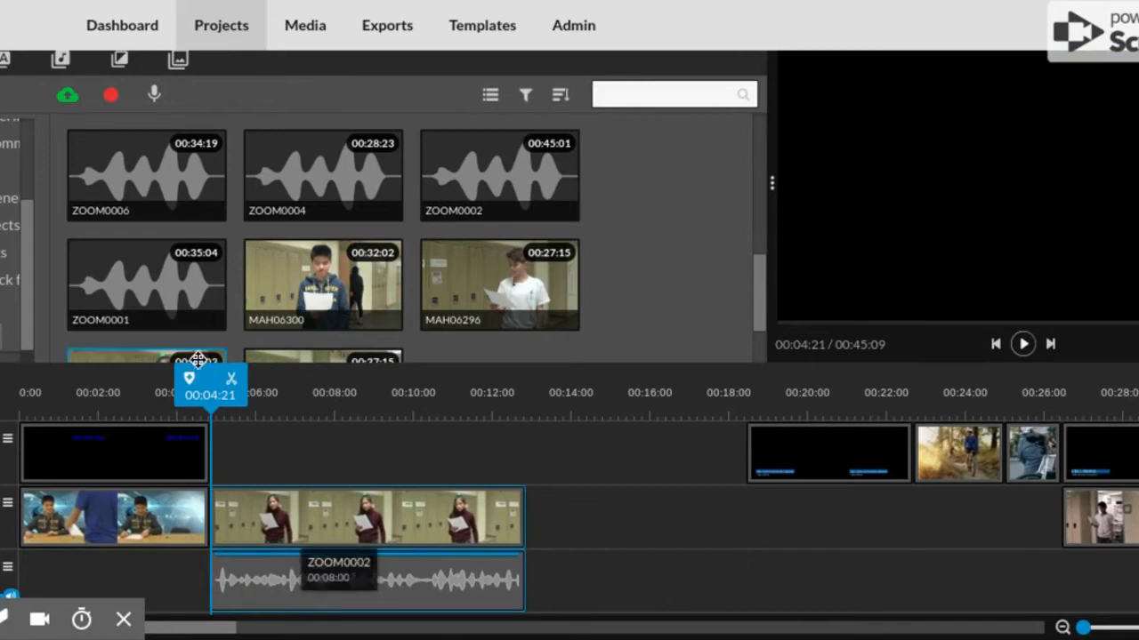
Step: Play from just before the reading clip to check the join
left_click_drag(210, 378, 181, 377)
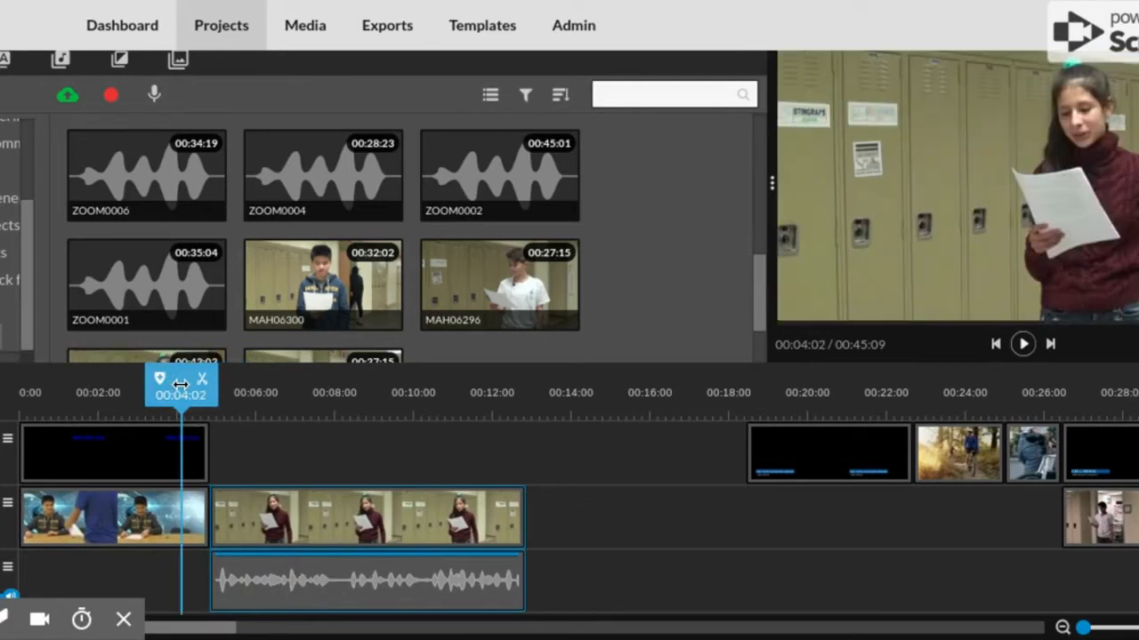
left_click(1023, 344)
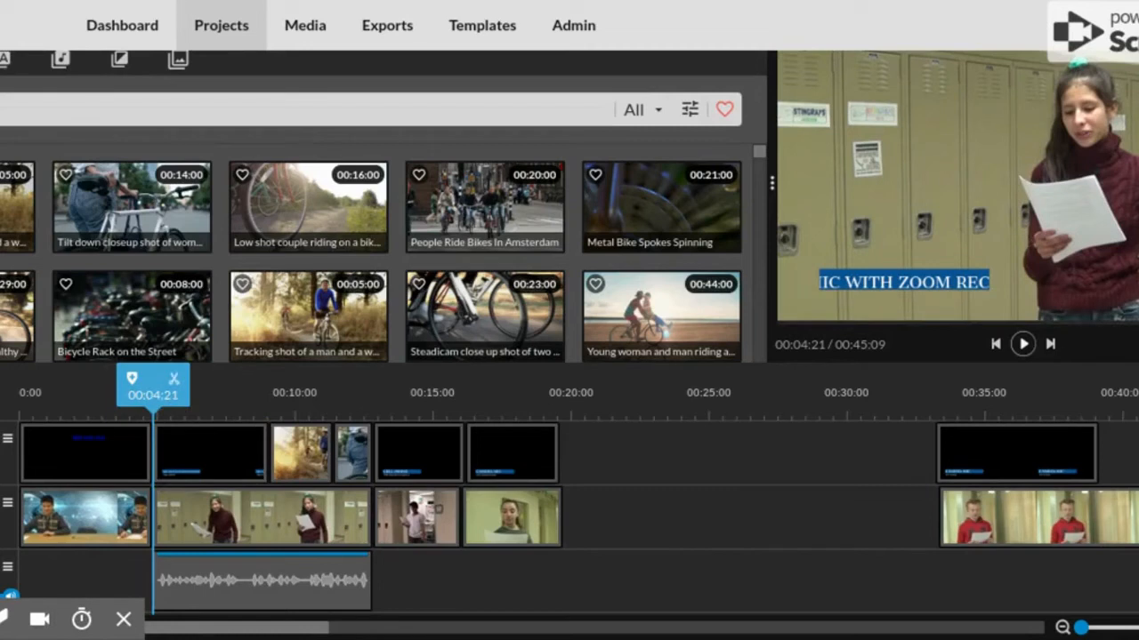
Step: Select the 'Mic with Zoom Recorder' title overlay above the reading clip
left_click(210, 452)
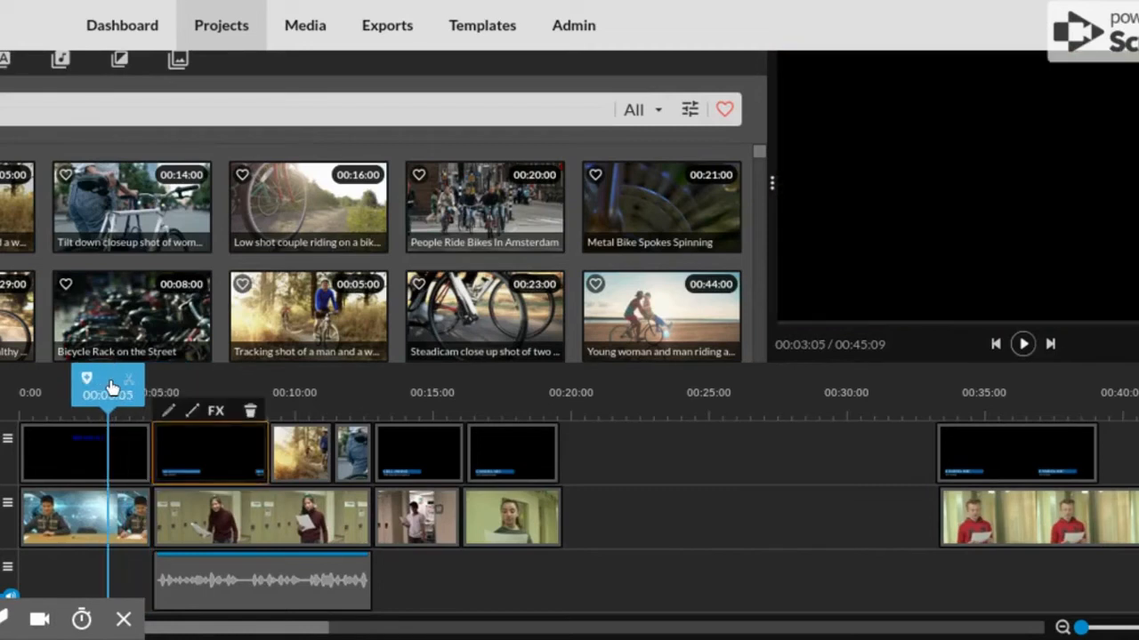
left_click(1023, 343)
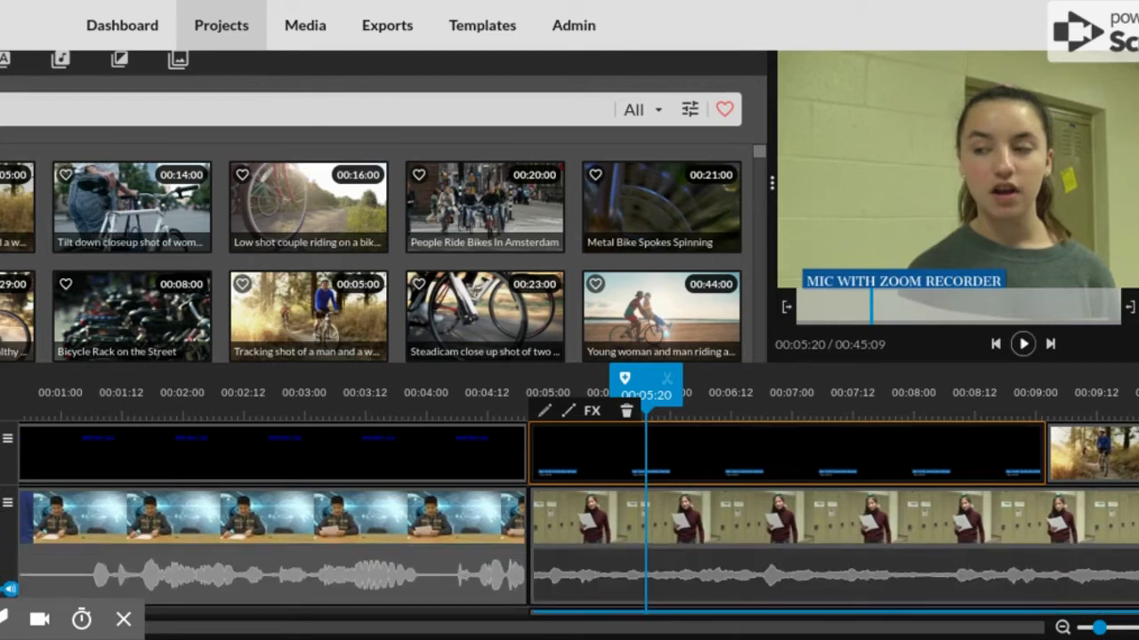
mouse_move(595, 584)
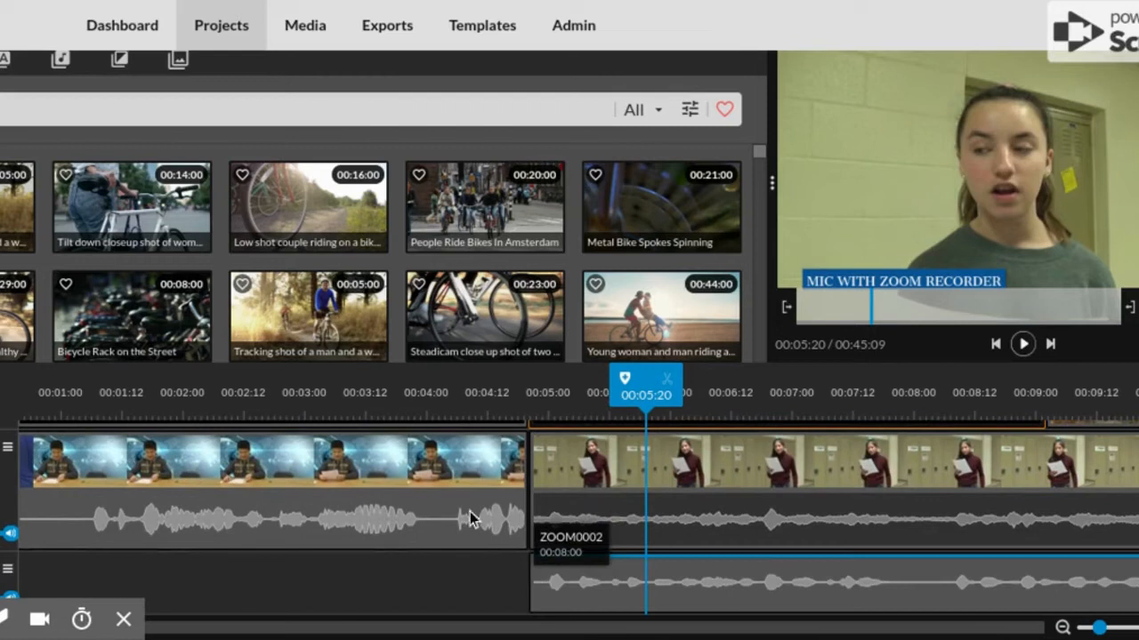
mouse_move(587, 599)
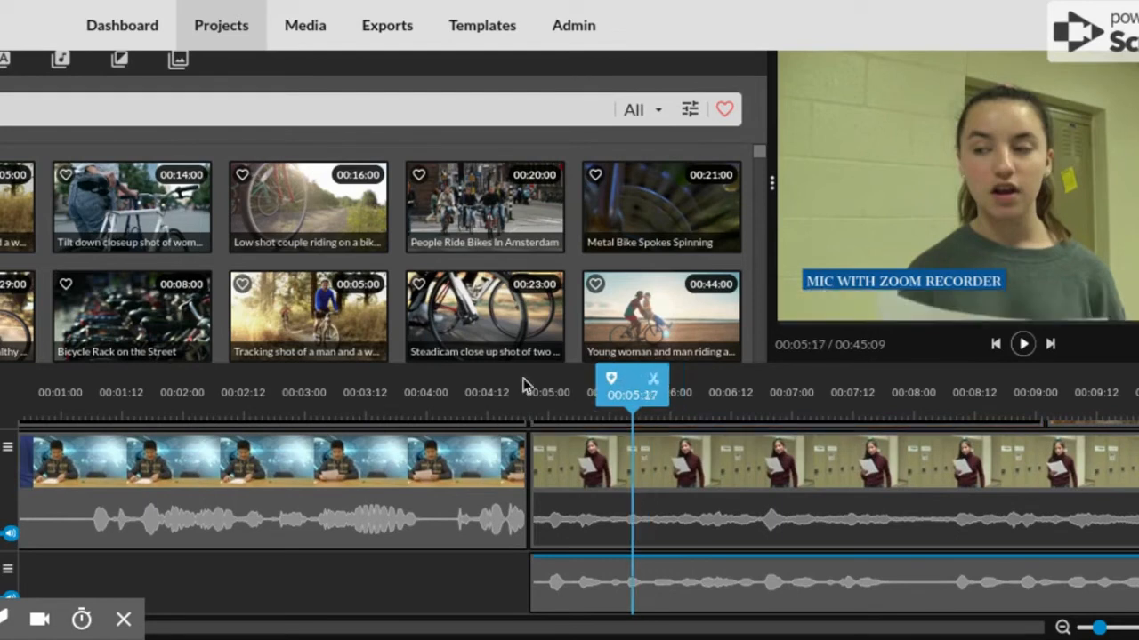
Step: Scrub the playhead back to the start of the reading clip
left_click_drag(631, 387, 507, 387)
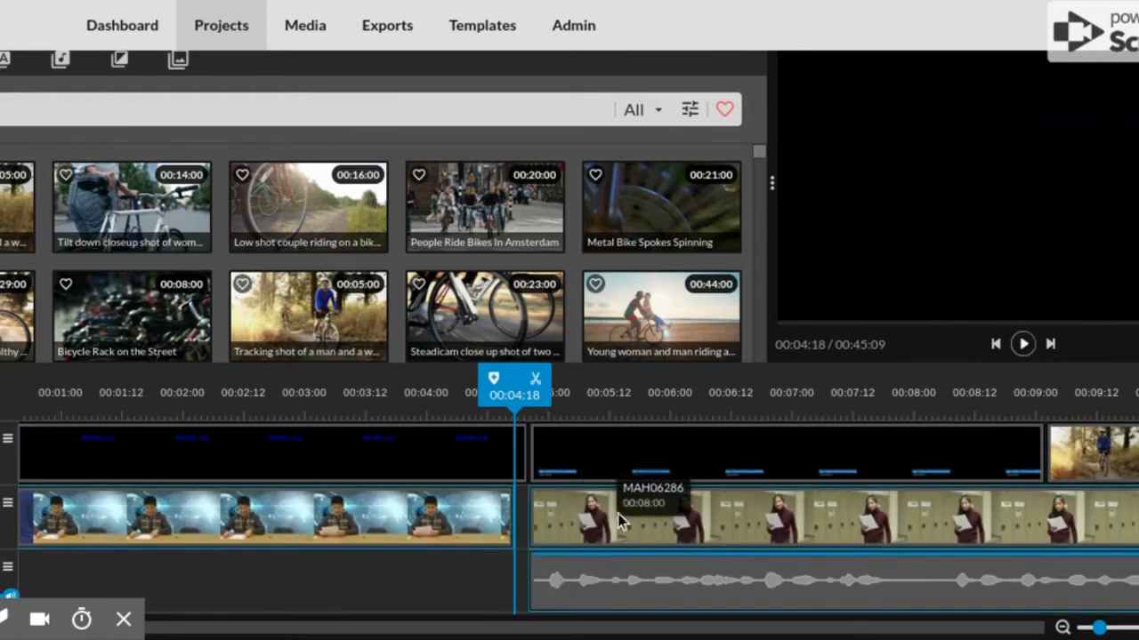
Step: Select the girl's clip and move the playback position back to about 04:11
left_click(605, 527)
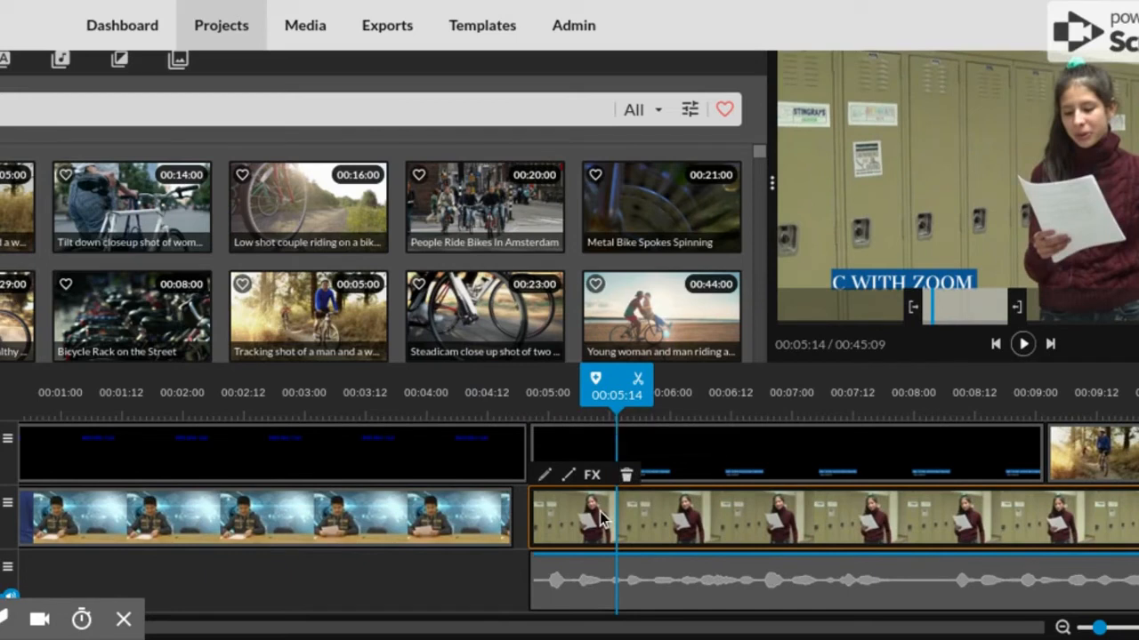
mouse_move(643, 464)
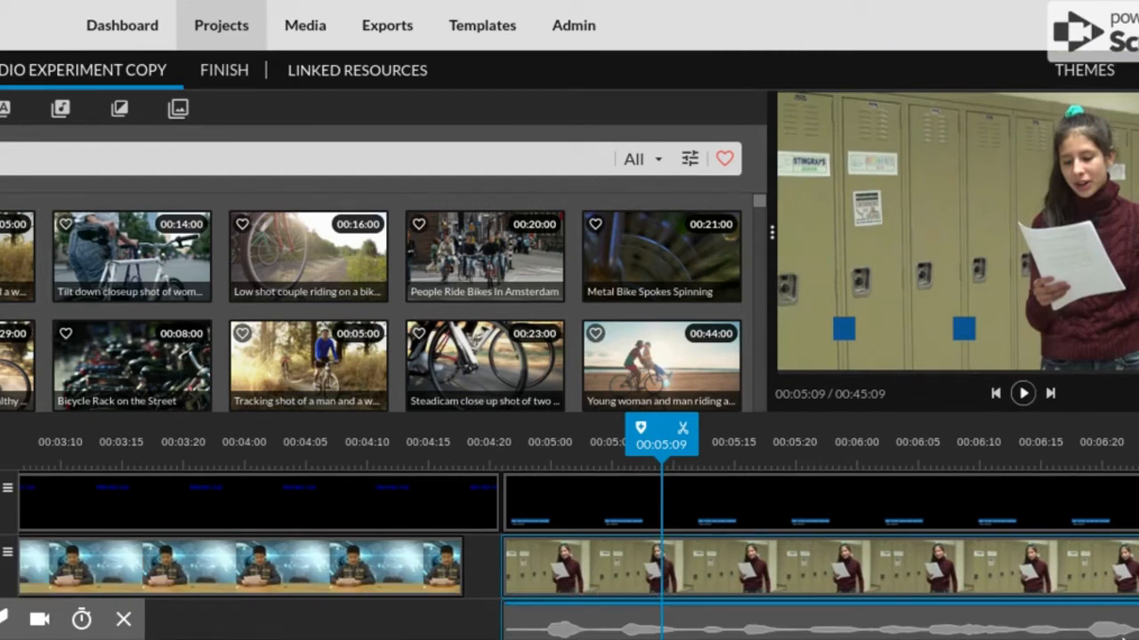
mouse_move(471, 625)
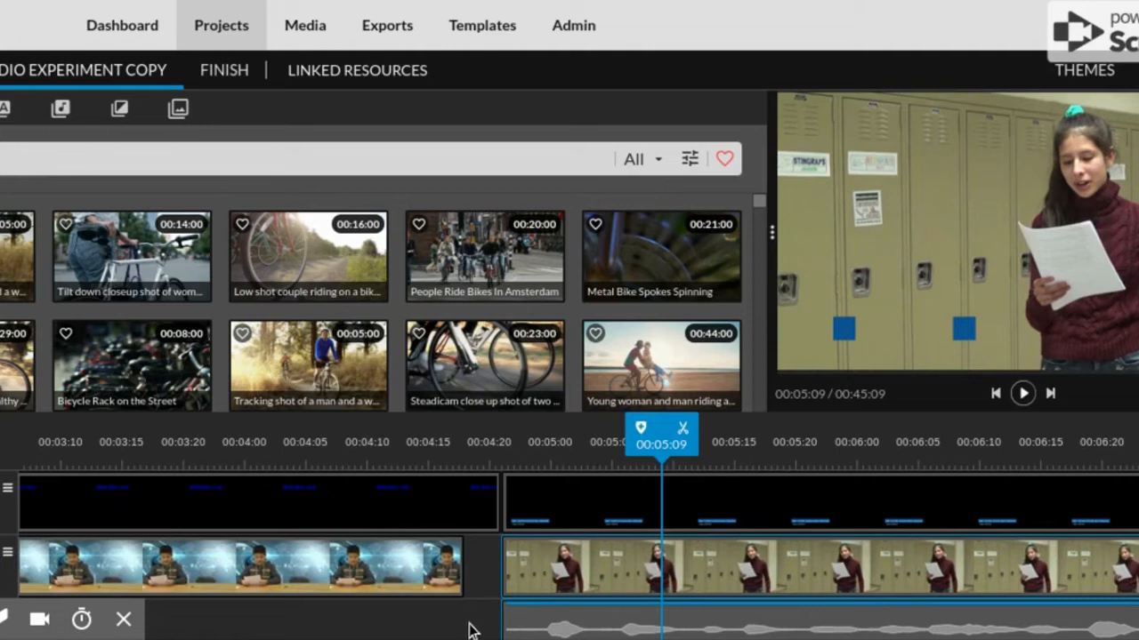
mouse_move(549, 579)
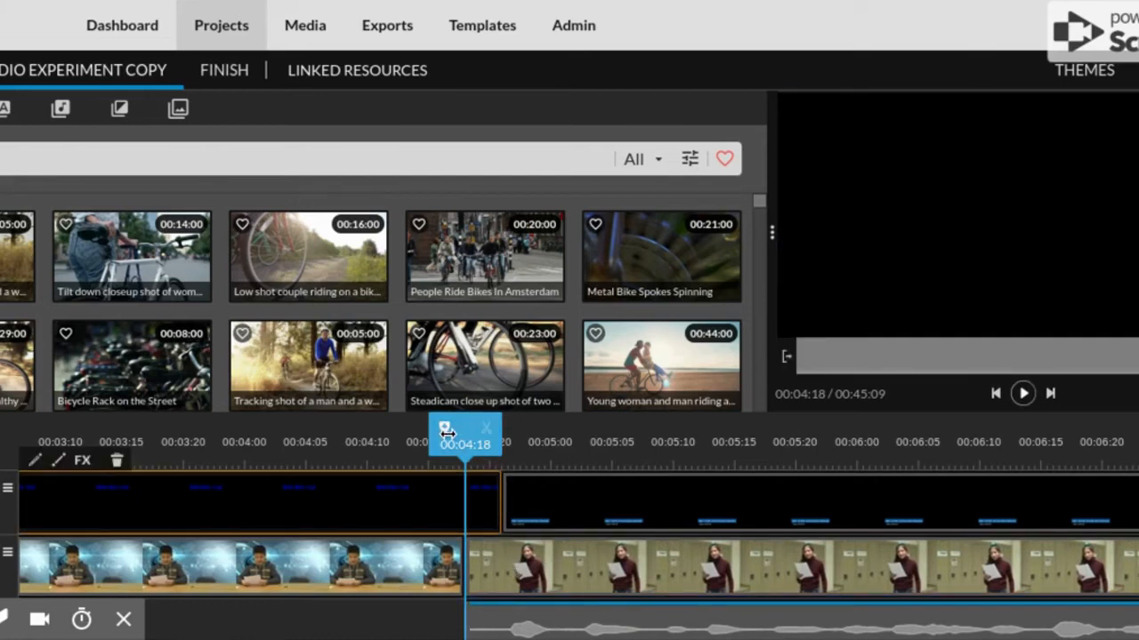
left_click_drag(466, 435, 388, 436)
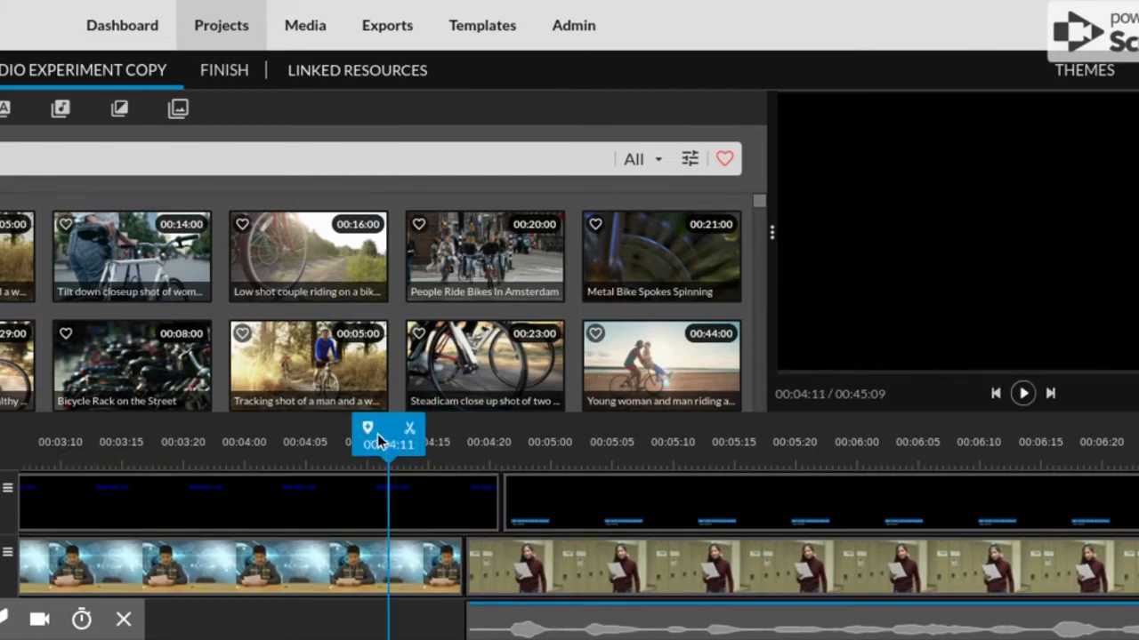
left_click(1024, 395)
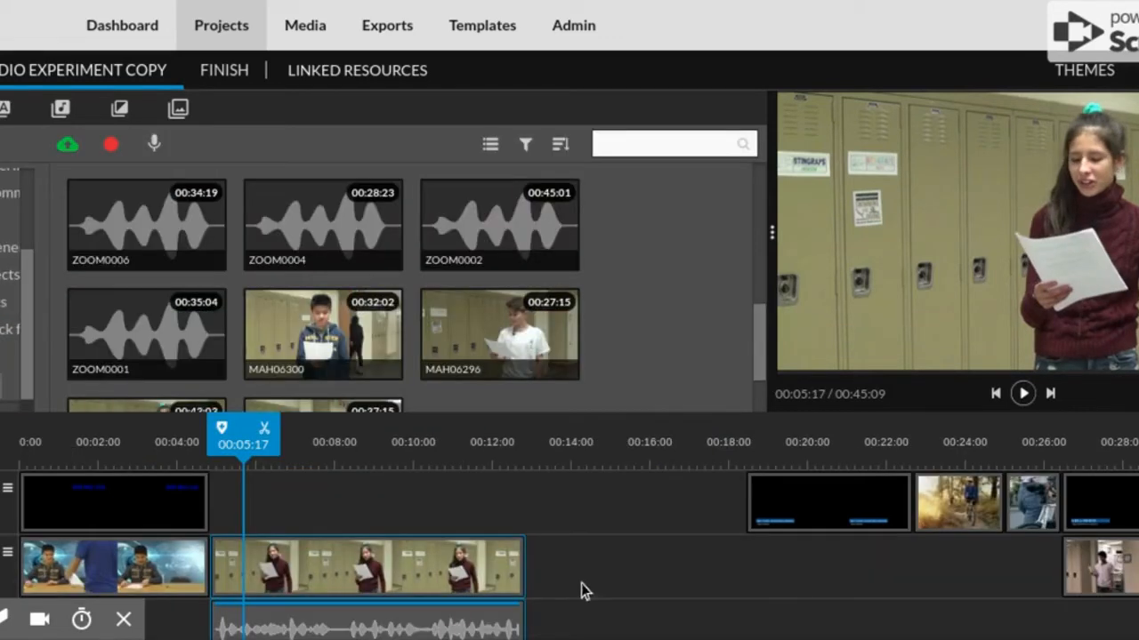
mouse_move(802, 513)
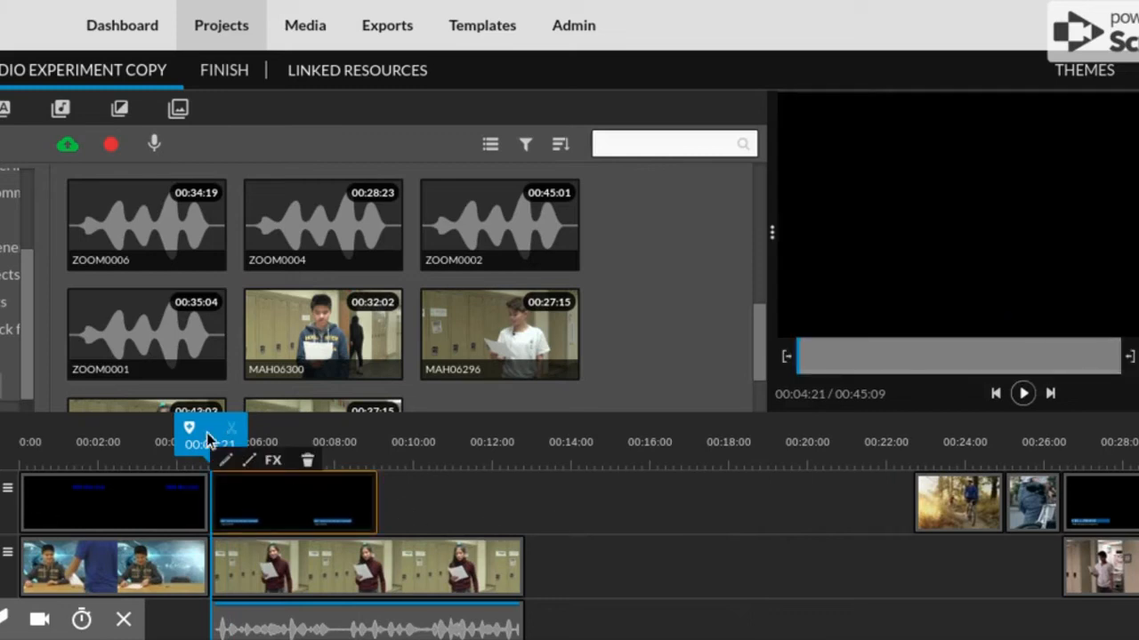
Step: Preview the 'Mic with Zoom Recorder' title from the first clip, then show title templates
left_click_drag(209, 442, 137, 442)
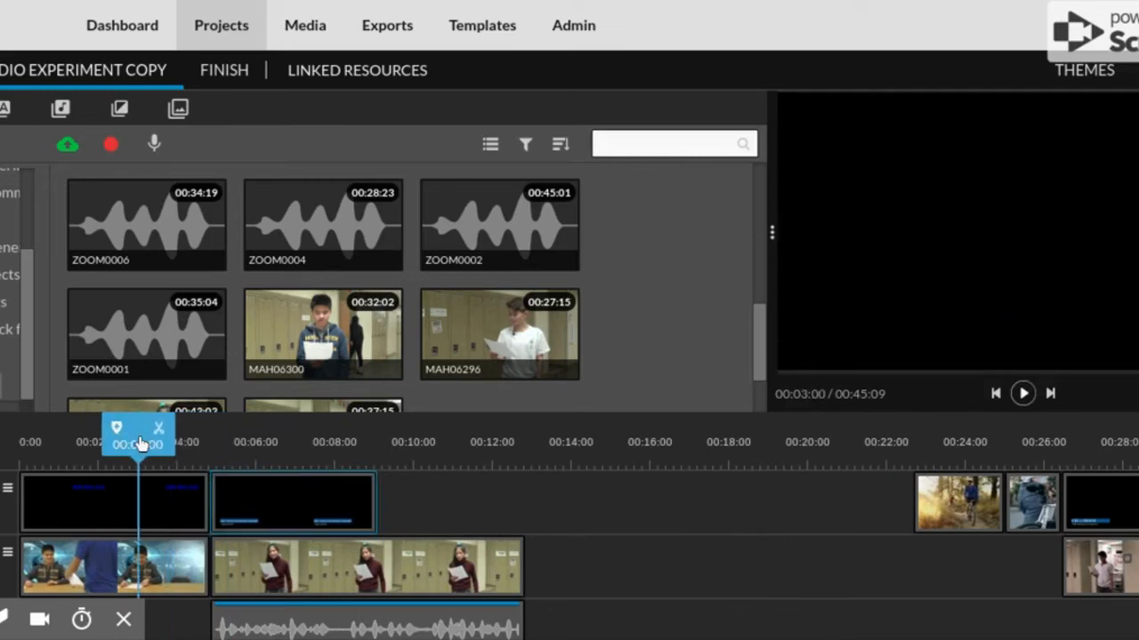
left_click(1023, 390)
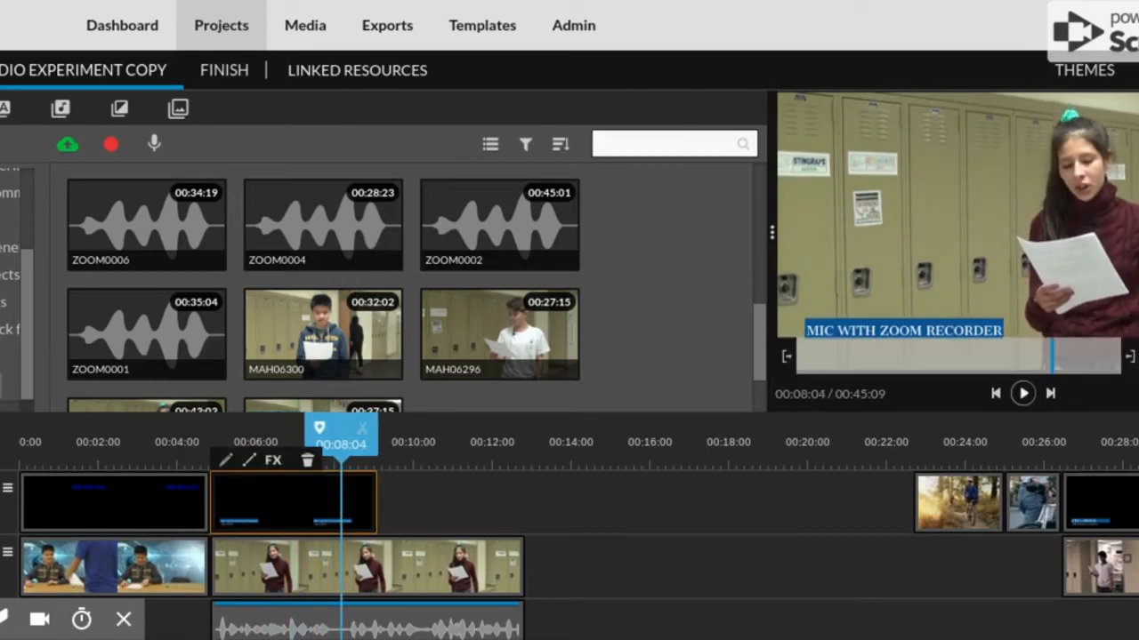
left_click(323, 224)
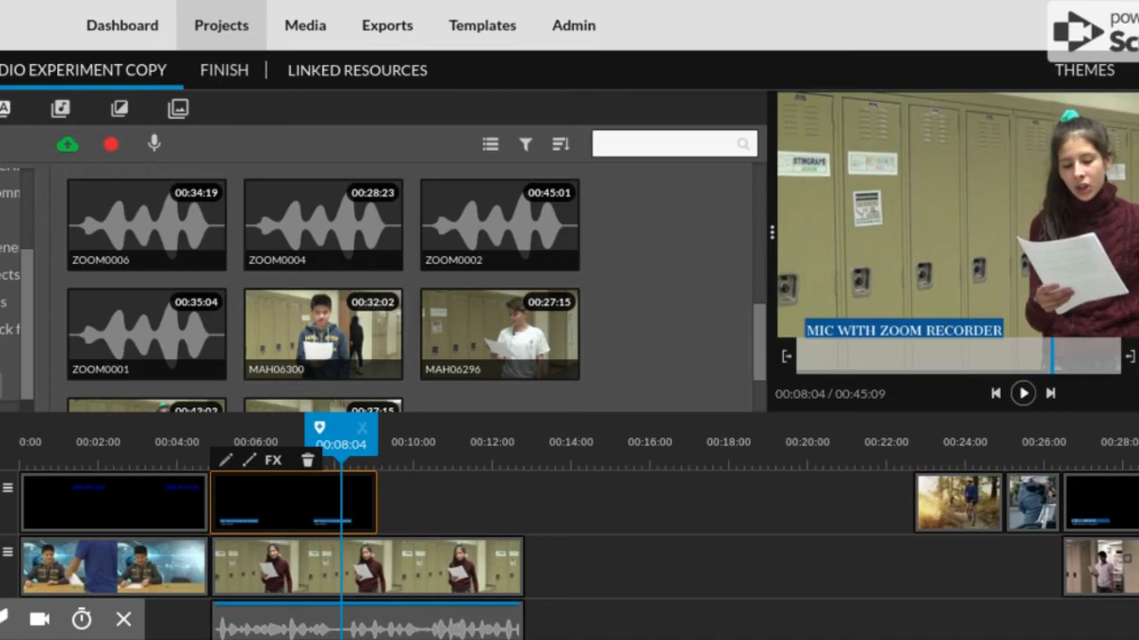
left_click(10, 111)
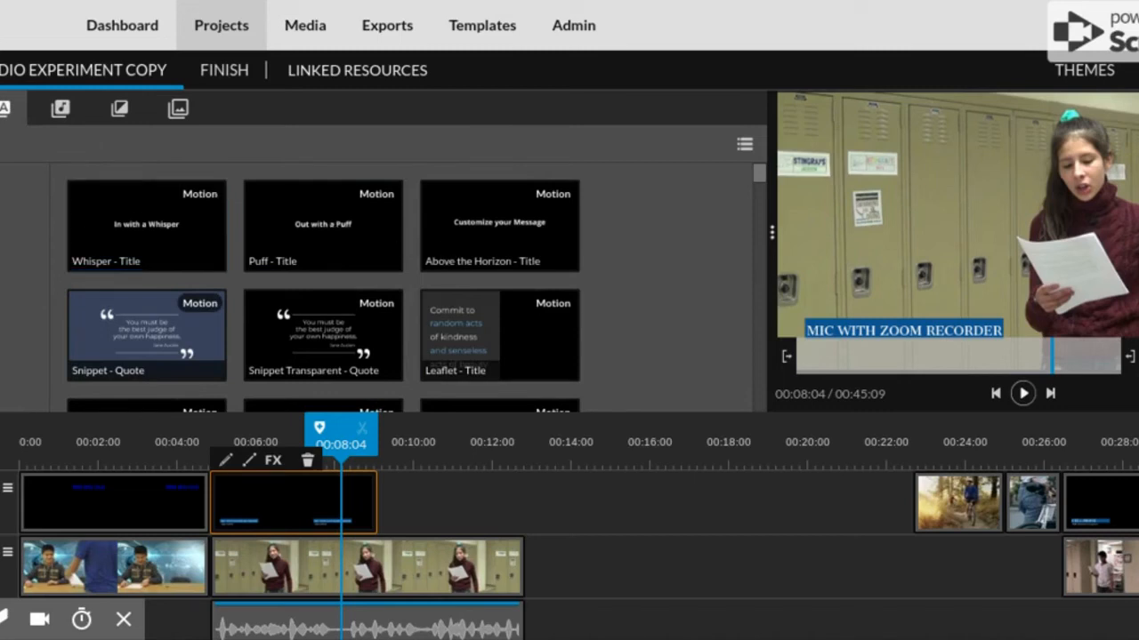
Step: Place the 'In with a Whisper' title right after the Zoom recorder title and open its text settings
scroll("down", 3)
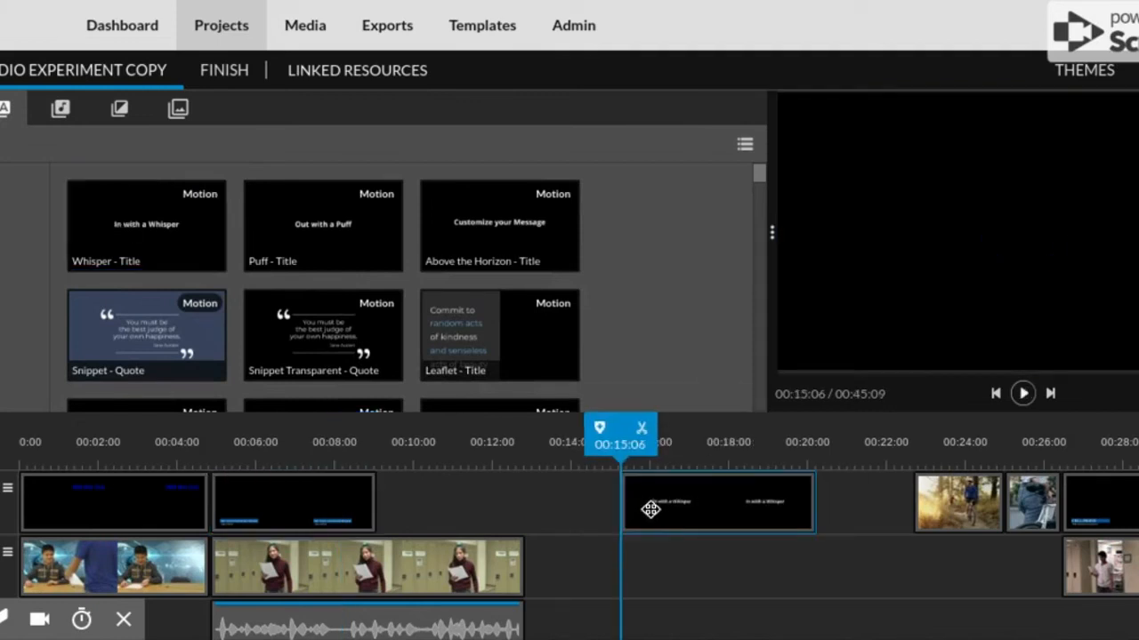
left_click(718, 505)
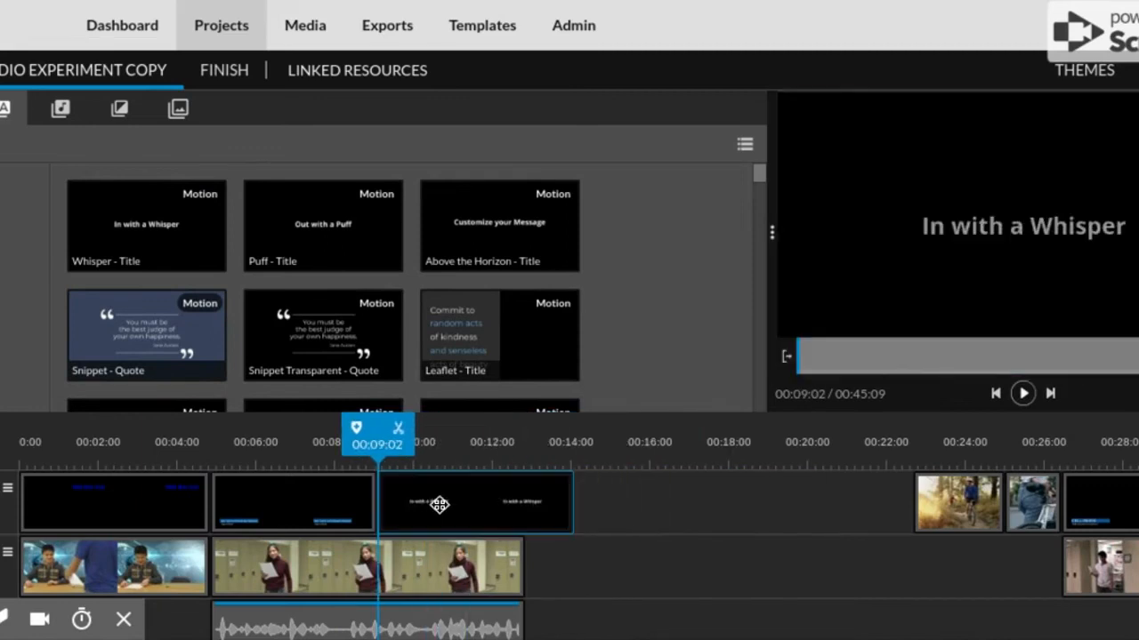
left_click(477, 505)
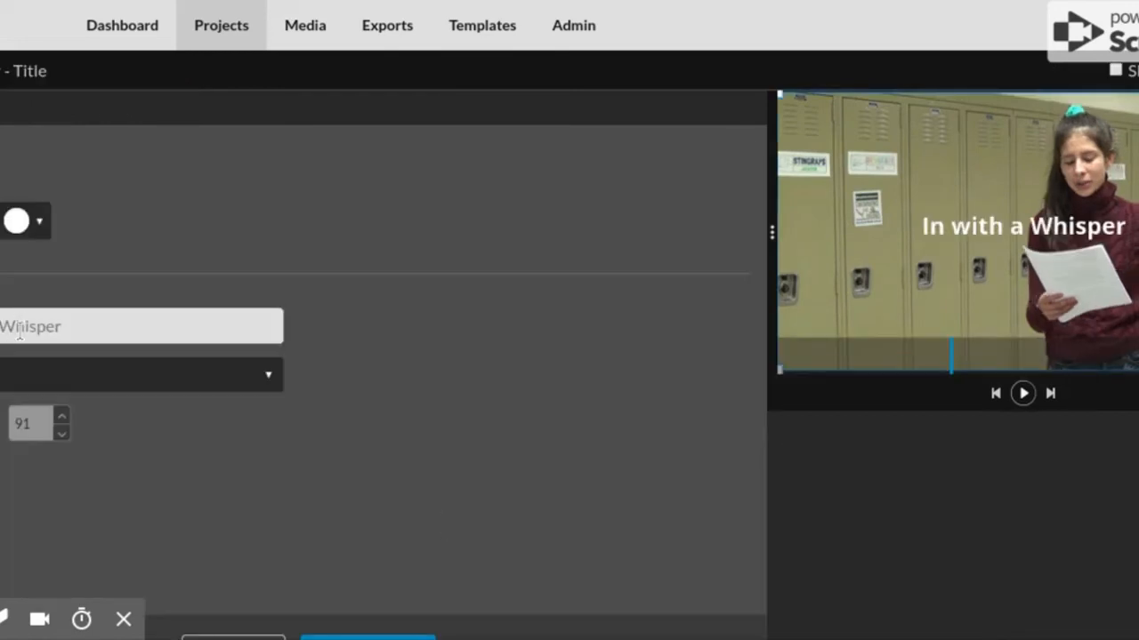
Step: Change the title text to 'hikhikhkkubkbkb', color it light blue, and drag it lower-left
type("xubkbkb")
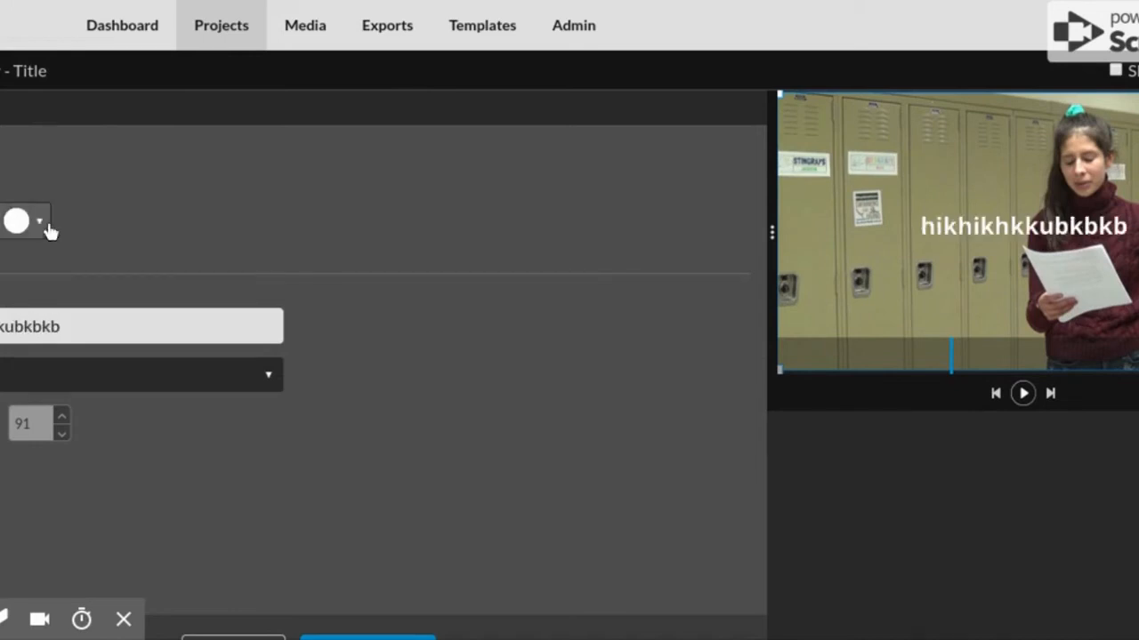
left_click(39, 221)
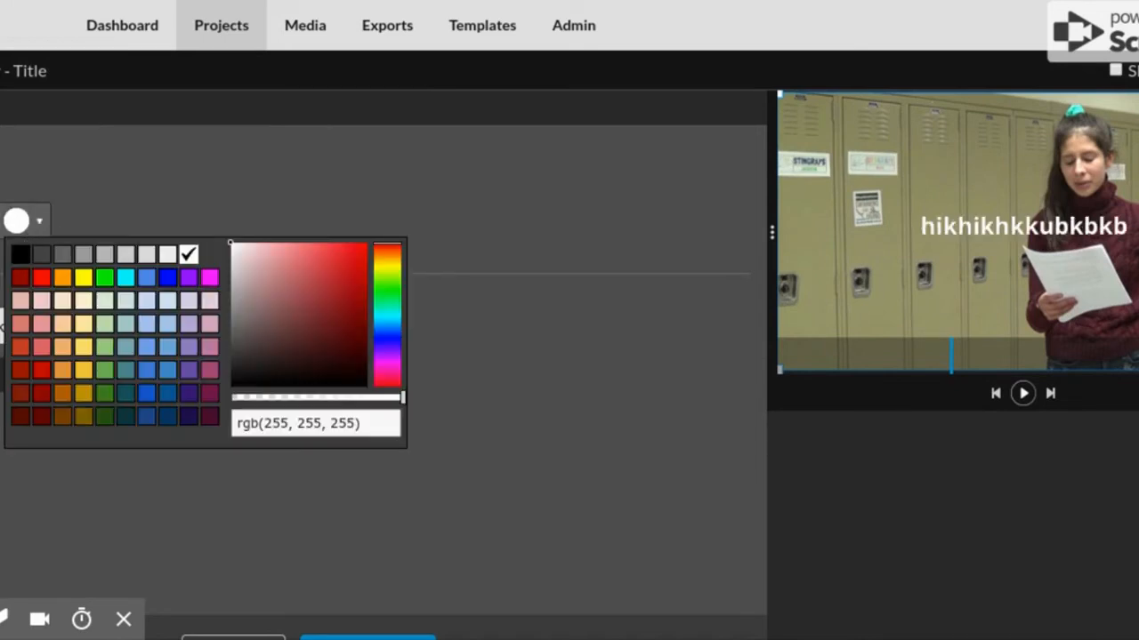
left_click(167, 278)
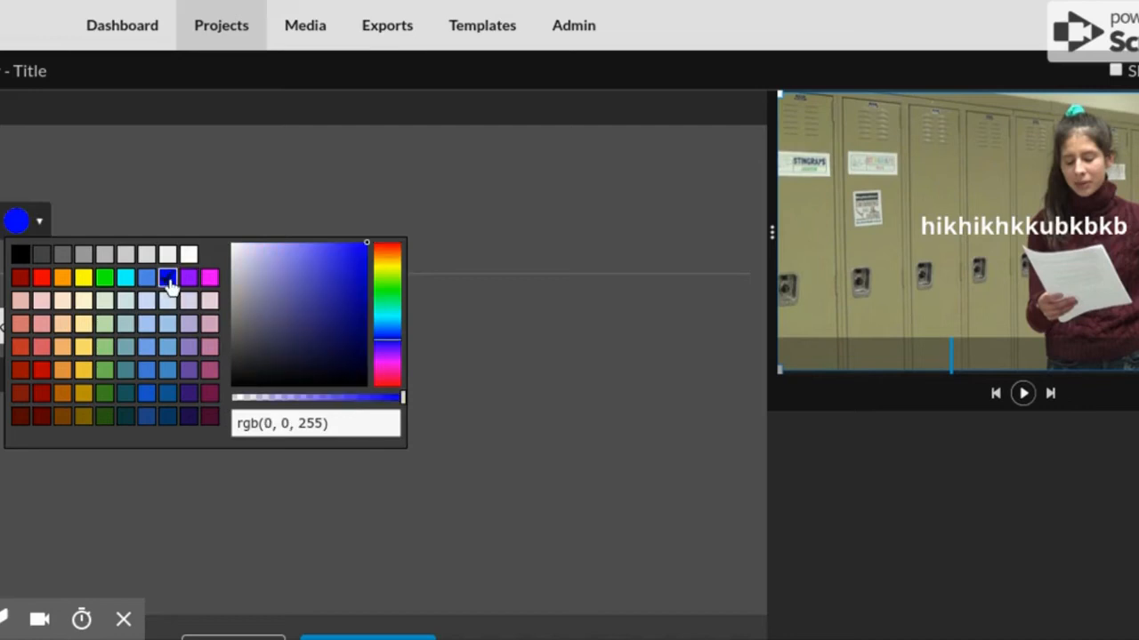
left_click(166, 277)
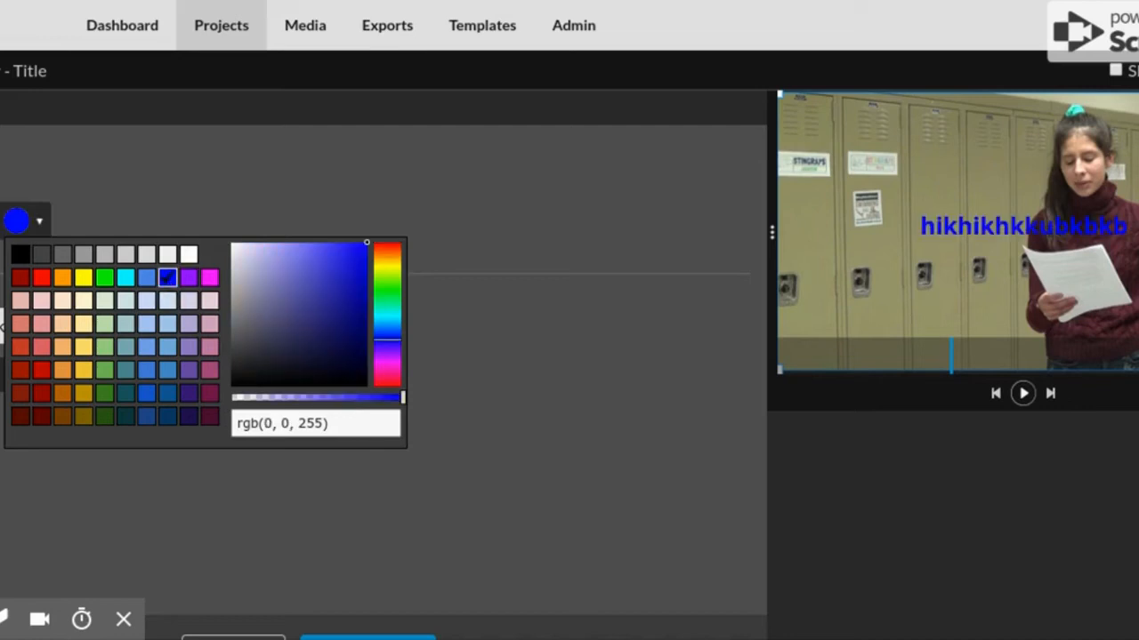
left_click(168, 325)
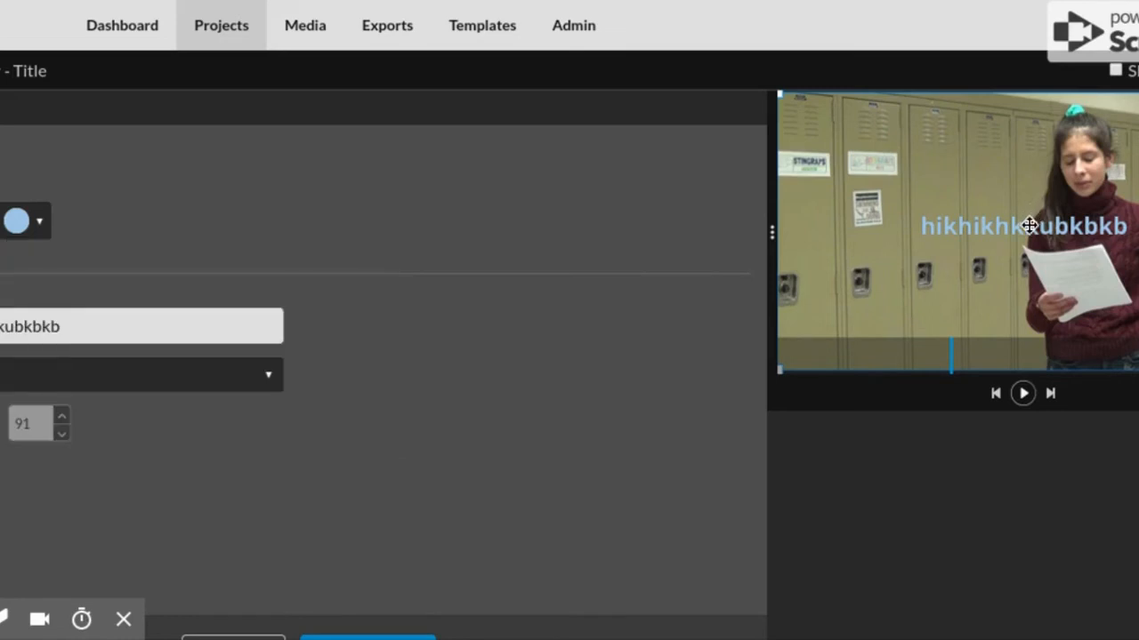
left_click_drag(1023, 225, 912, 314)
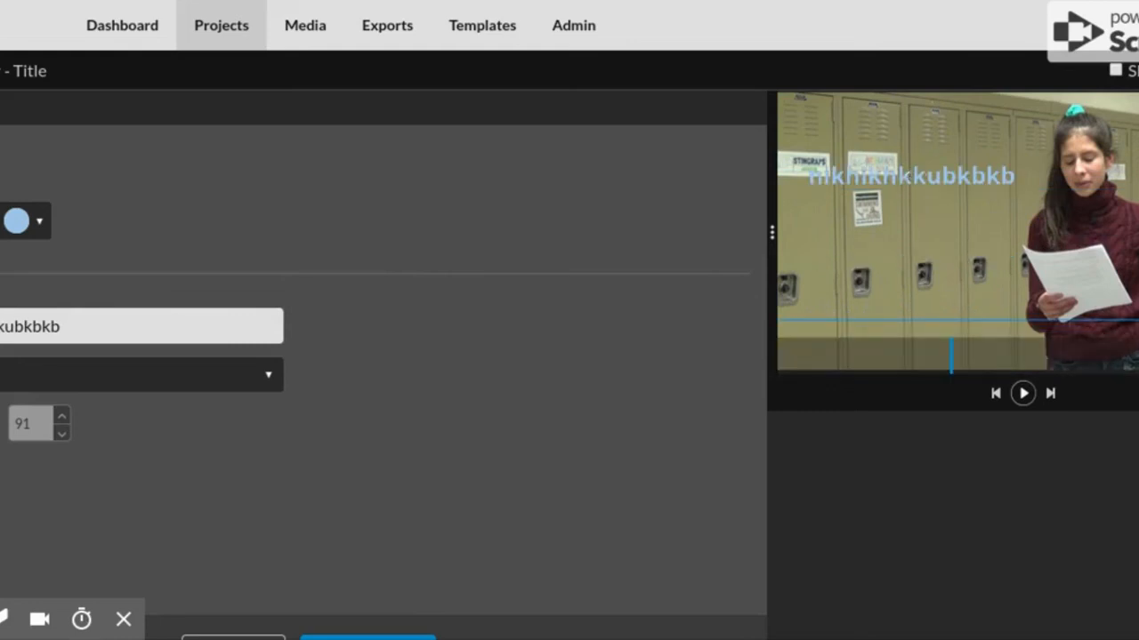
left_click_drag(912, 175, 922, 276)
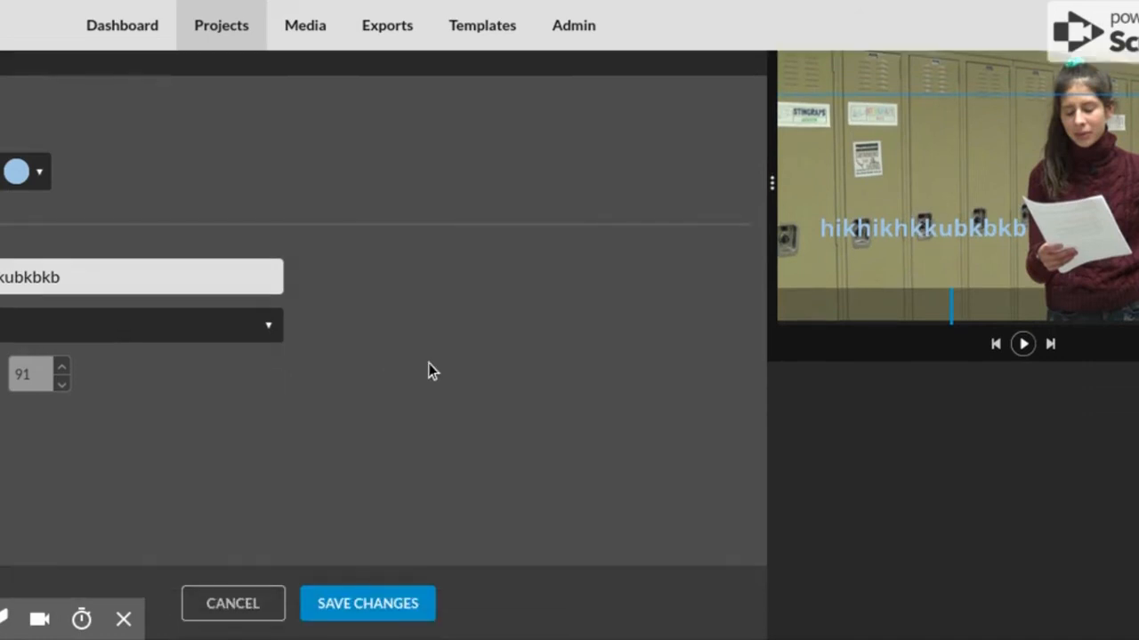
mouse_move(400, 581)
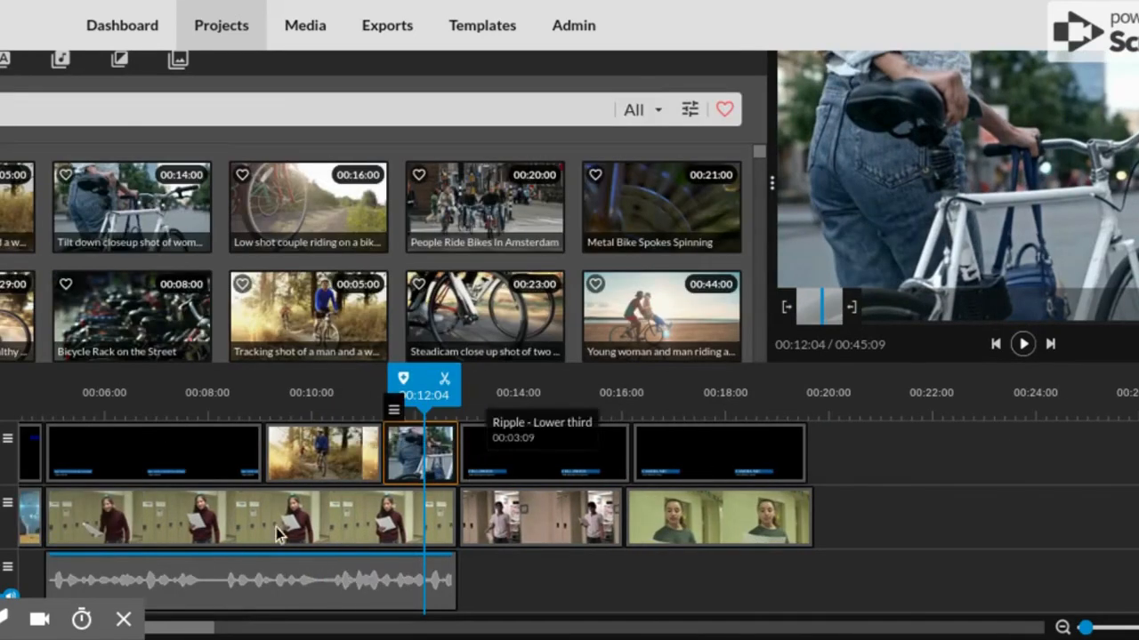
mouse_move(247, 323)
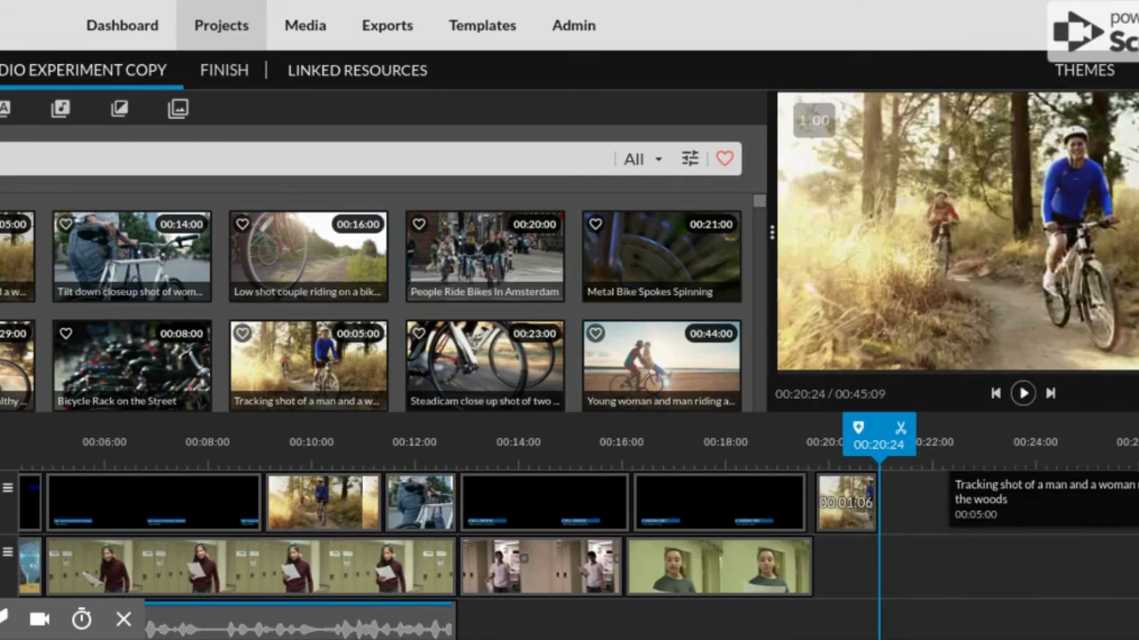
Step: Lay the bike B-roll over the girl's clip and return to the Projects list
left_click(847, 512)
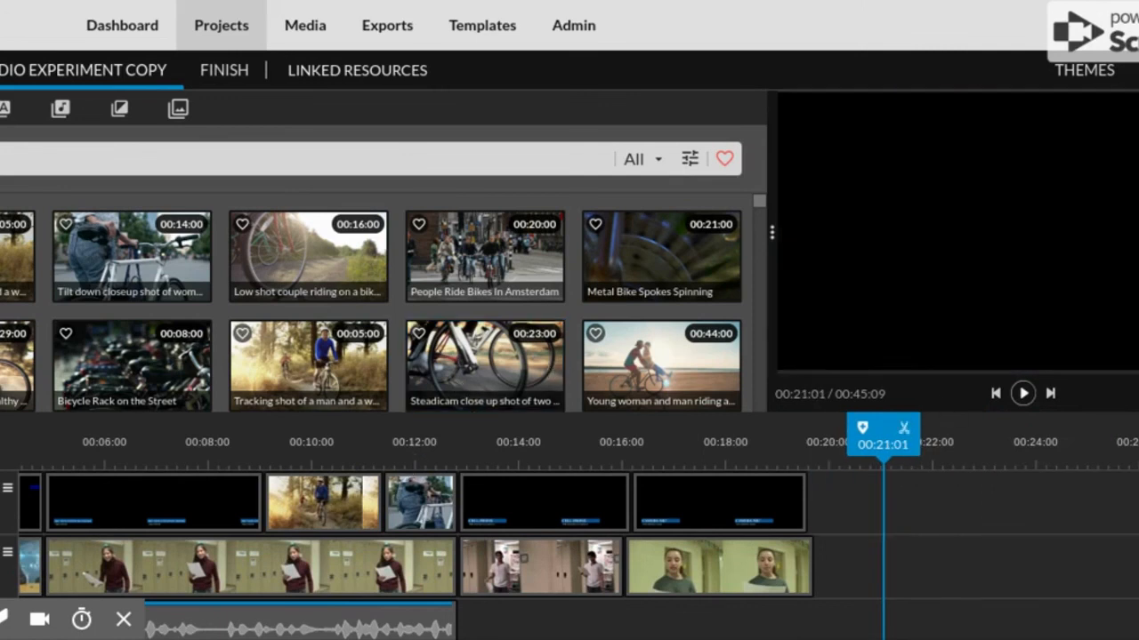
mouse_move(221, 25)
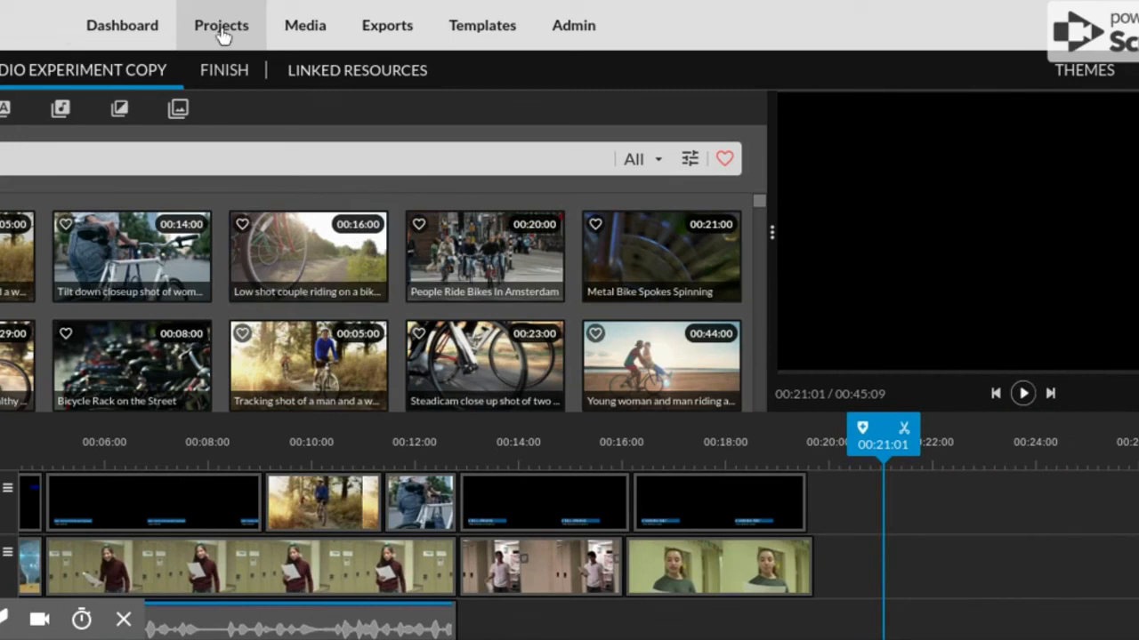
left_click(221, 25)
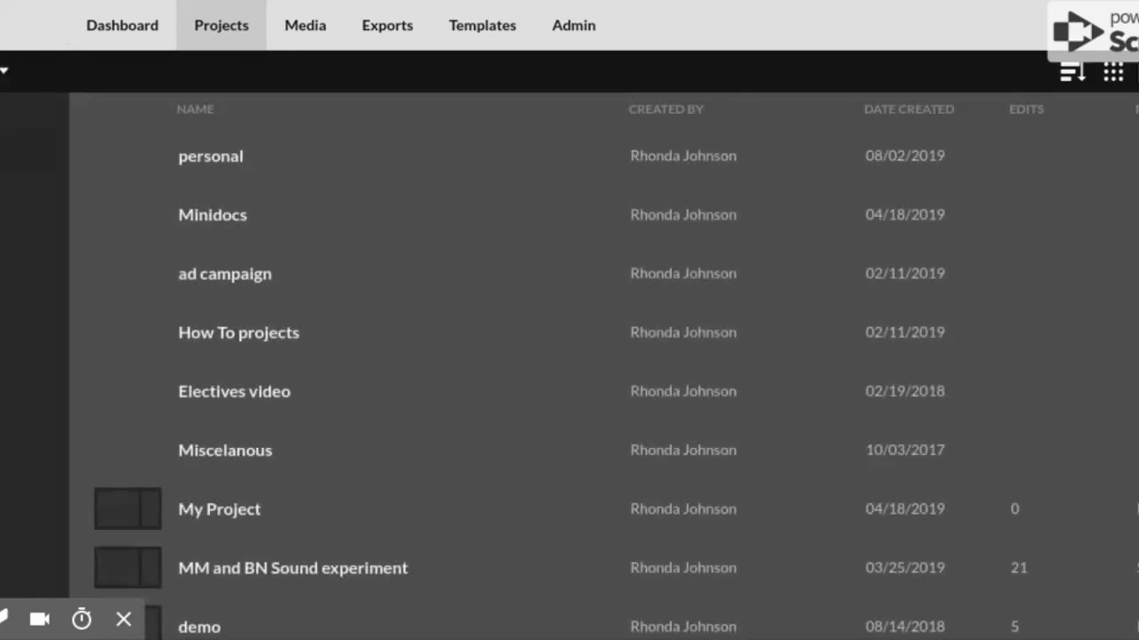